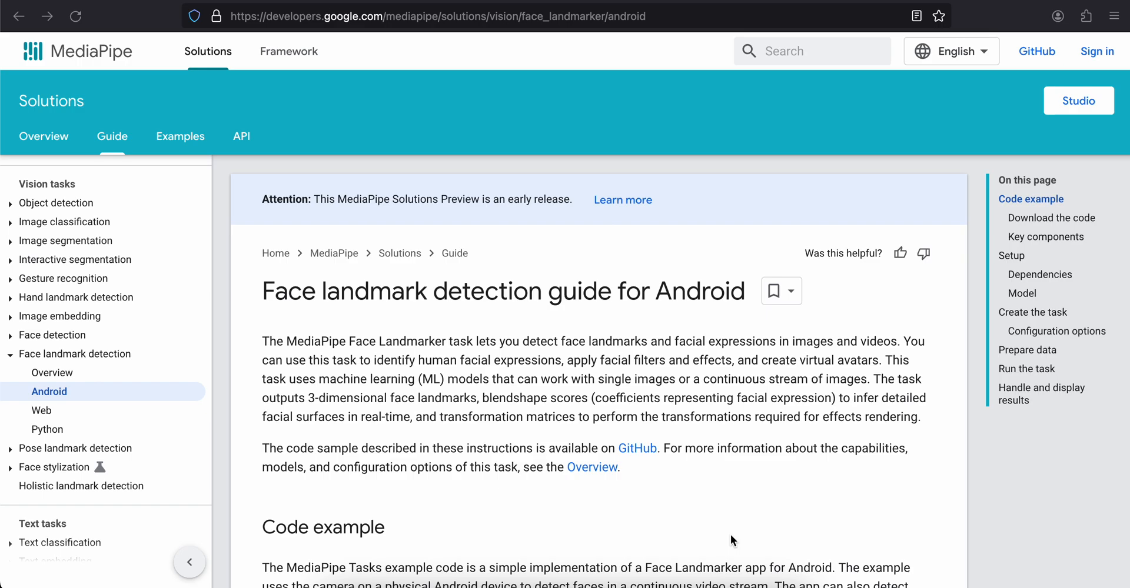
pyautogui.moveTo(29, 382)
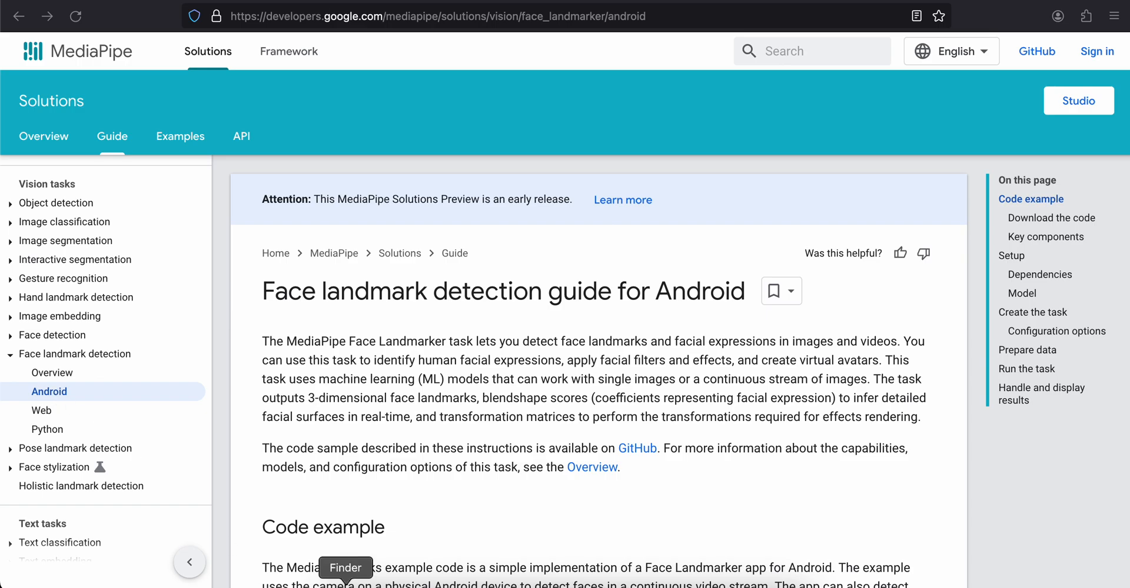
# - Play the rnandroid.mp4 Android demo from the FaceLandMark project folder and pause on the landmark result
pyautogui.click(346, 568)
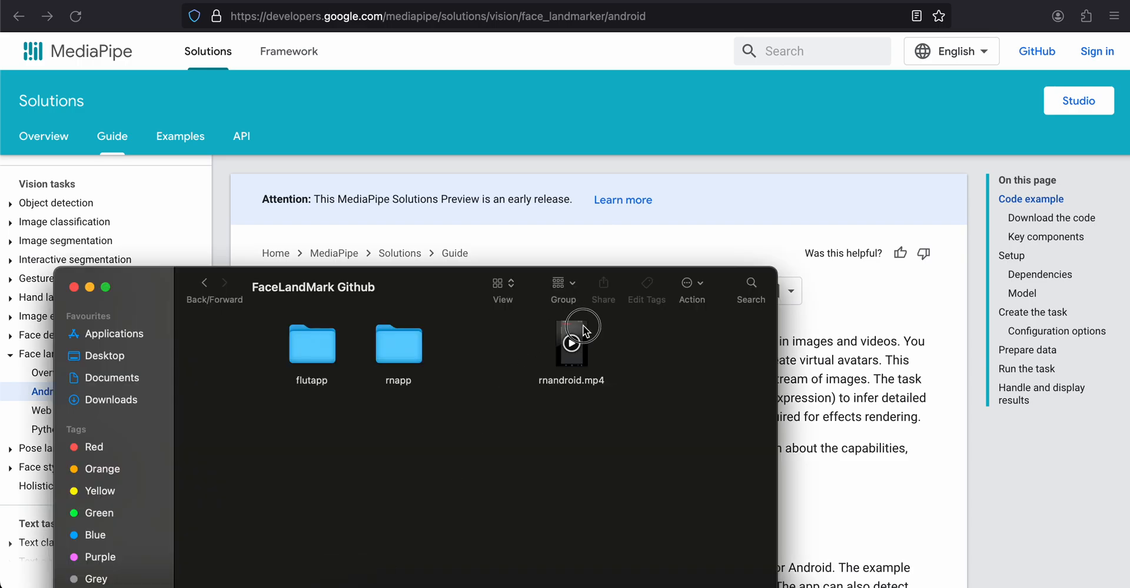
pyautogui.doubleClick(572, 341)
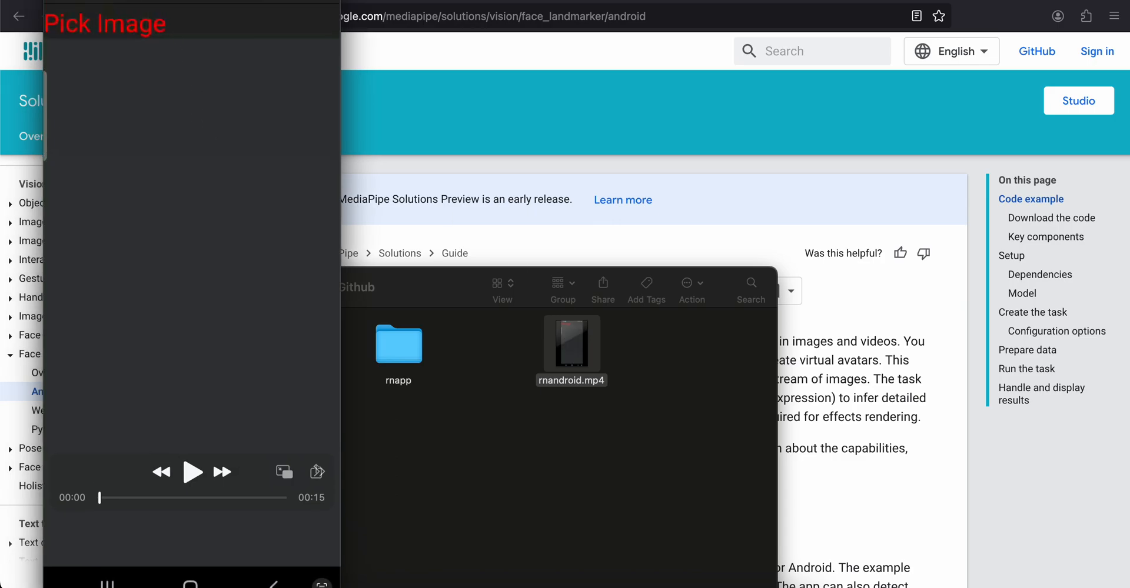
pyautogui.click(191, 472)
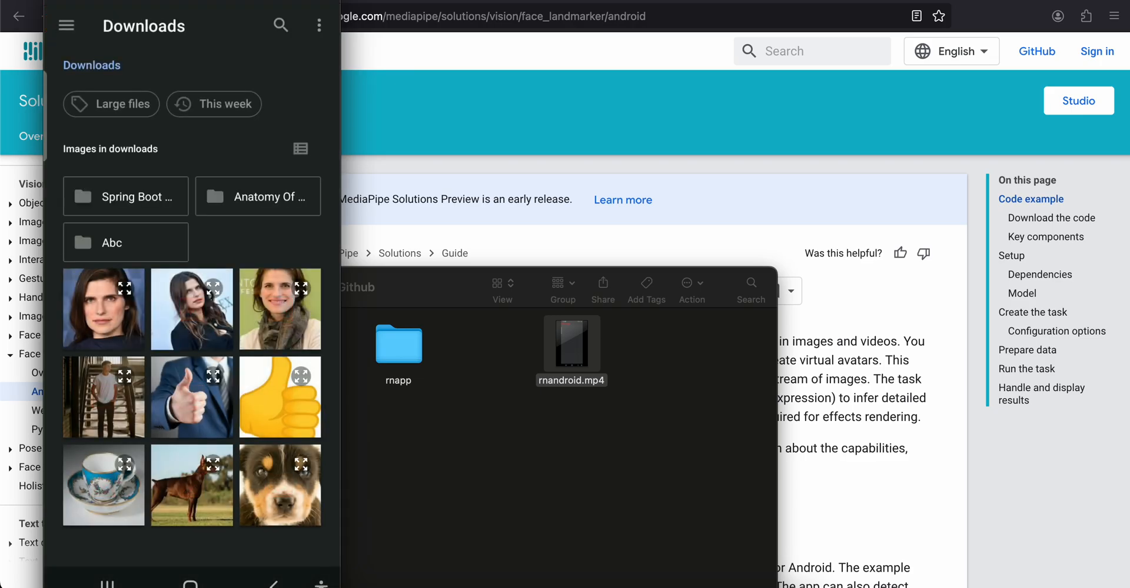
pyautogui.click(103, 308)
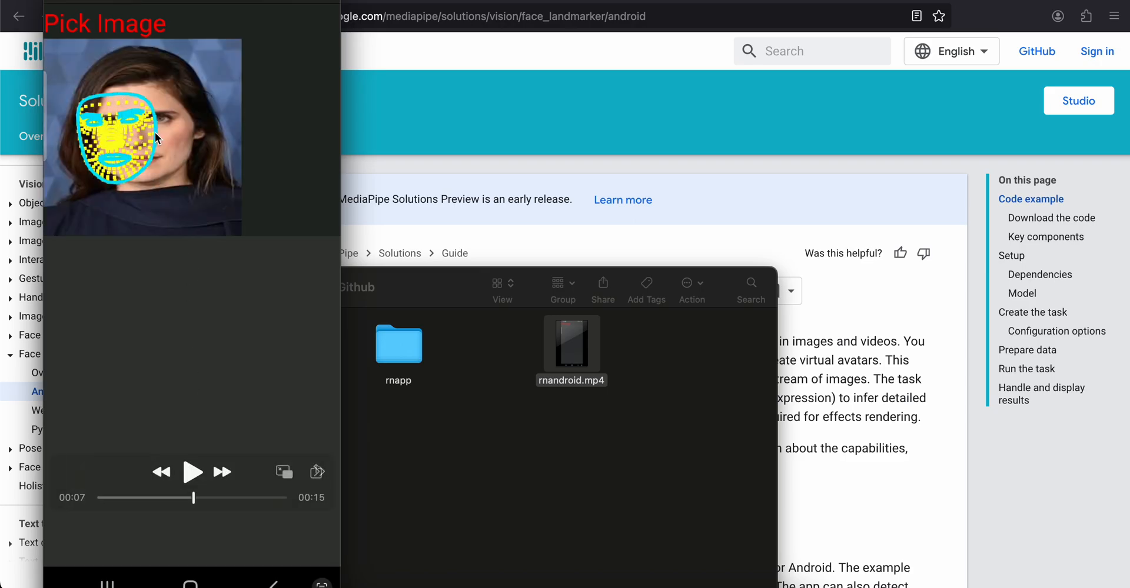
pyautogui.moveTo(142, 186)
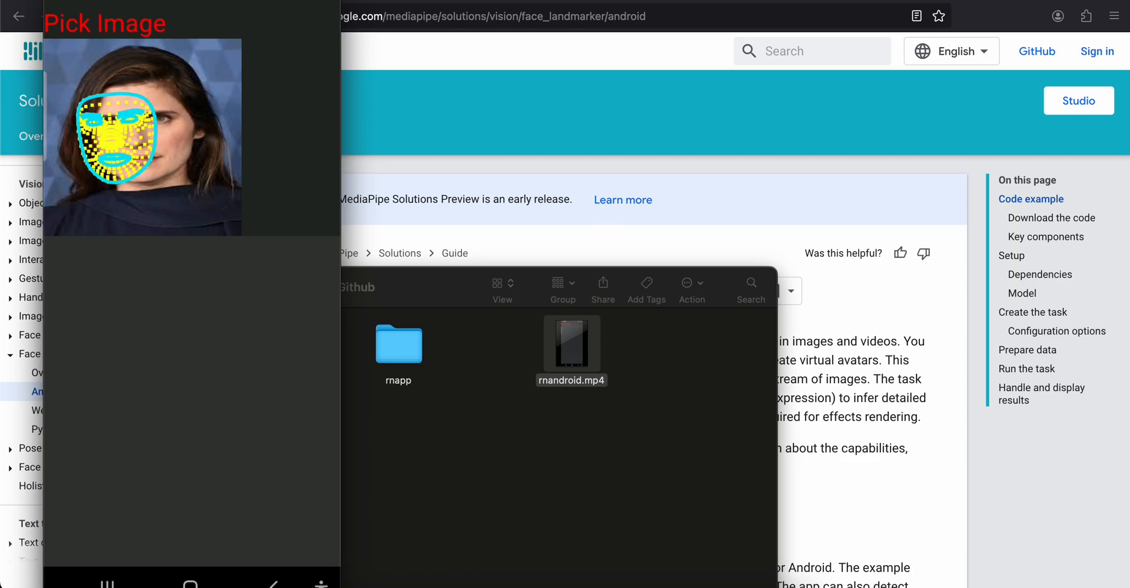
# - Resume the demo and let it play through to the end of the recording
pyautogui.click(191, 472)
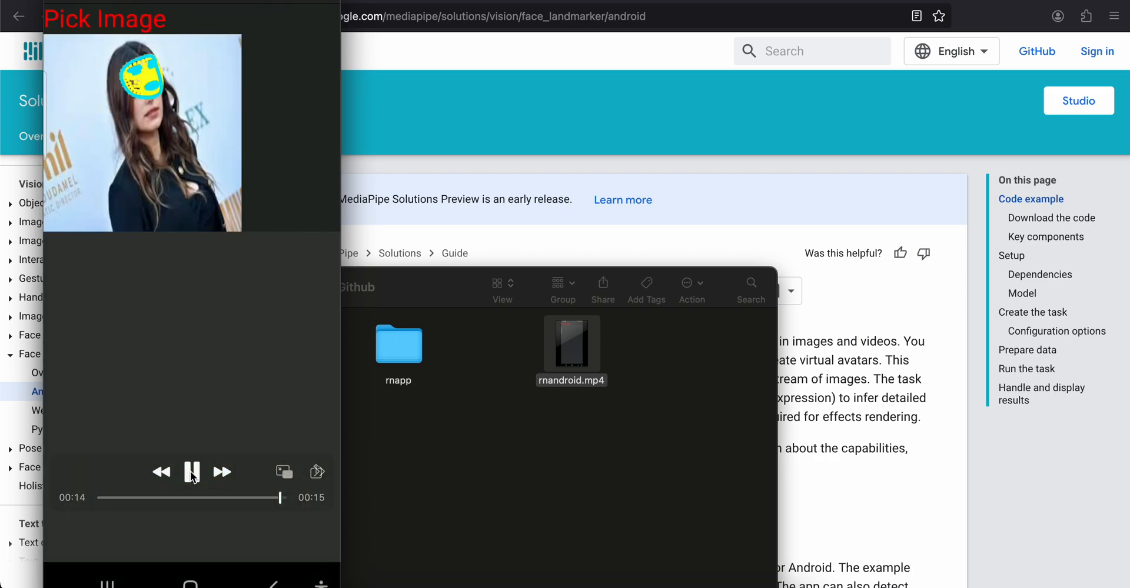
pyautogui.click(192, 473)
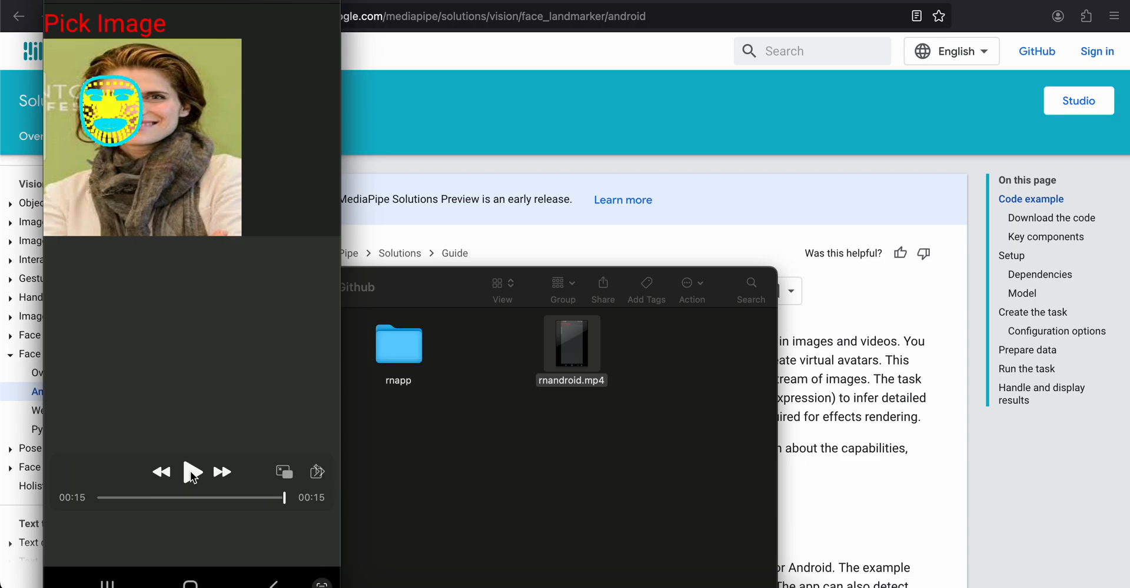
pyautogui.click(193, 473)
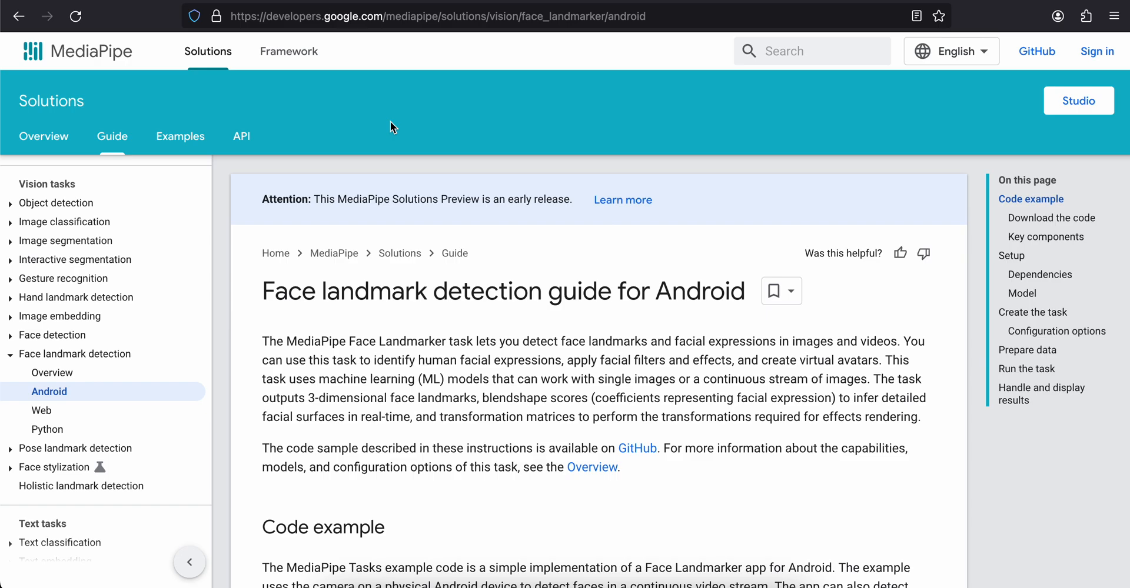
pyautogui.moveTo(580, 200)
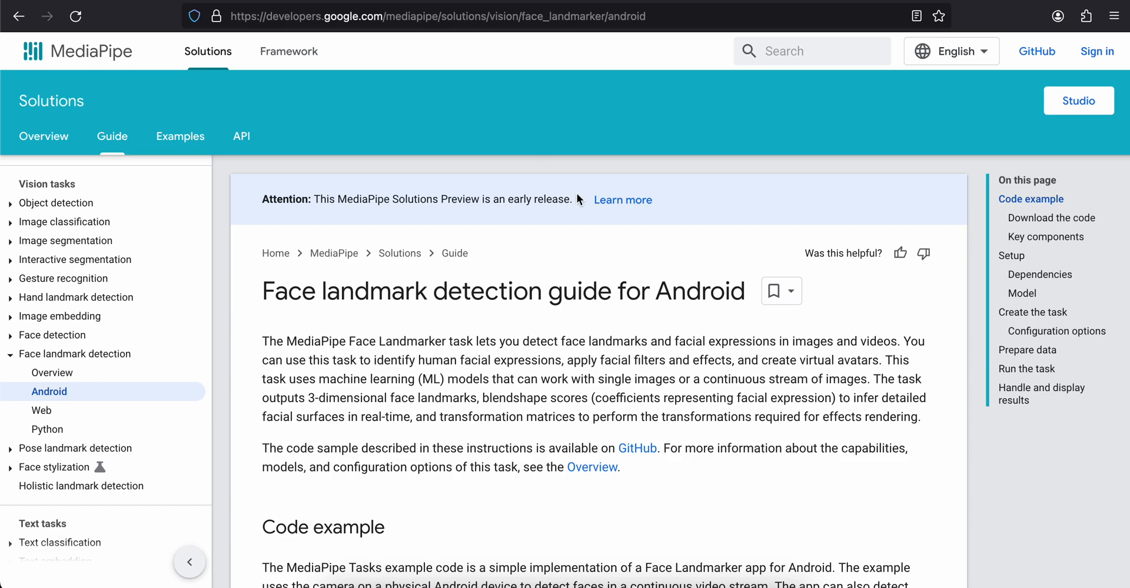
pyautogui.moveTo(566, 580)
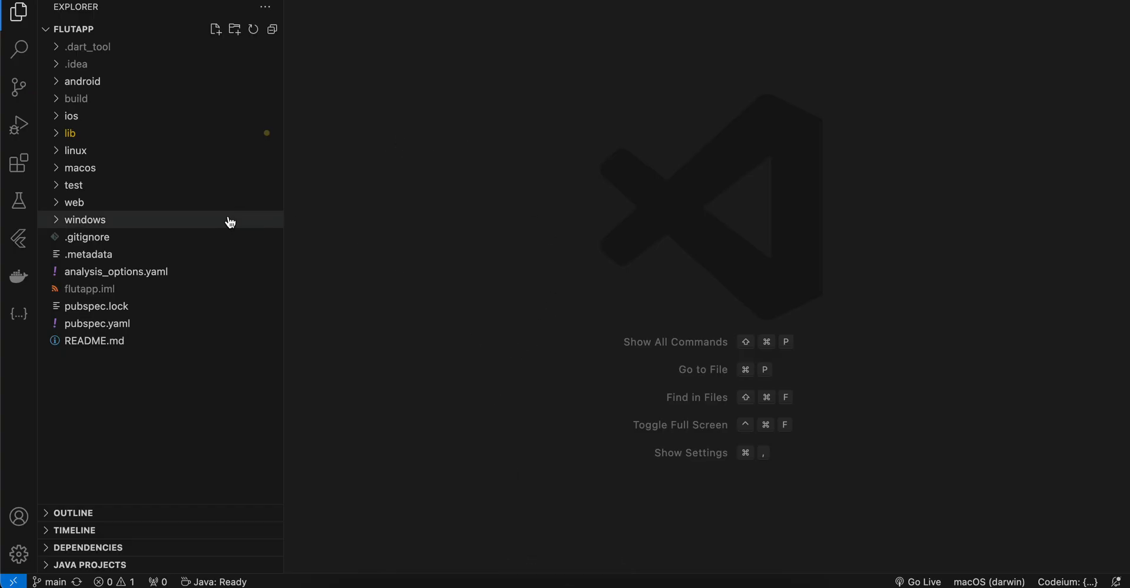
# - Browse the Face Landmarker overview down to the FaceLandmarker model bundle table
pyautogui.click(70, 132)
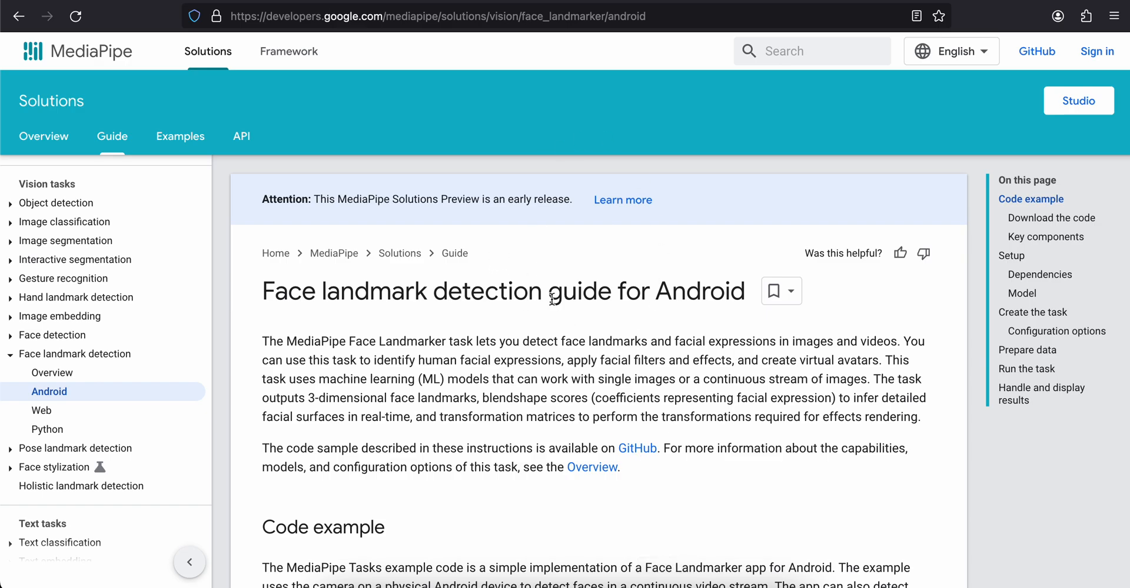
pyautogui.moveTo(370, 498)
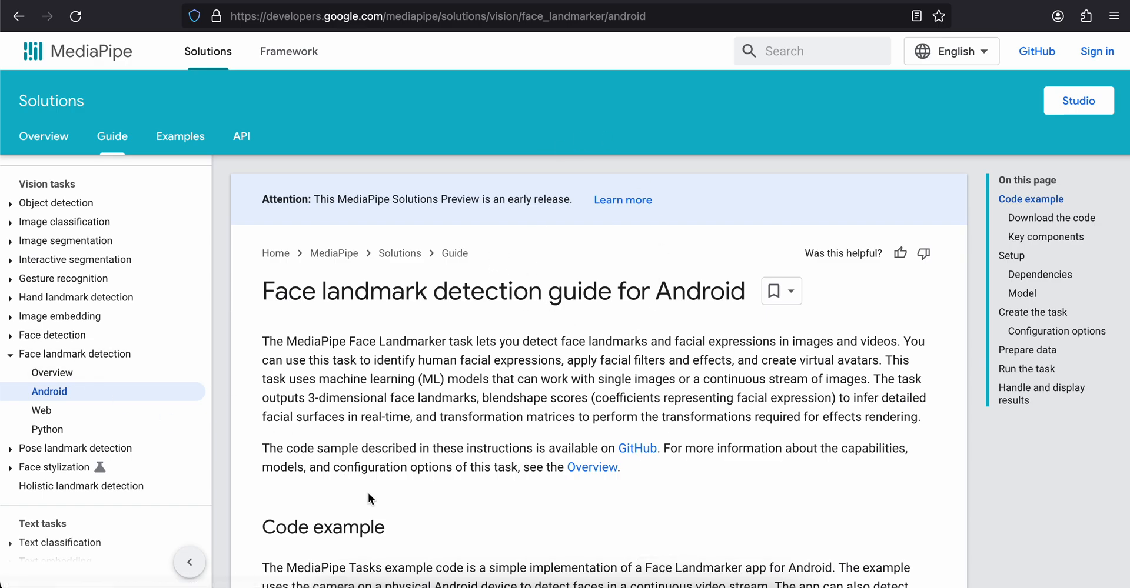
pyautogui.scroll(-3)
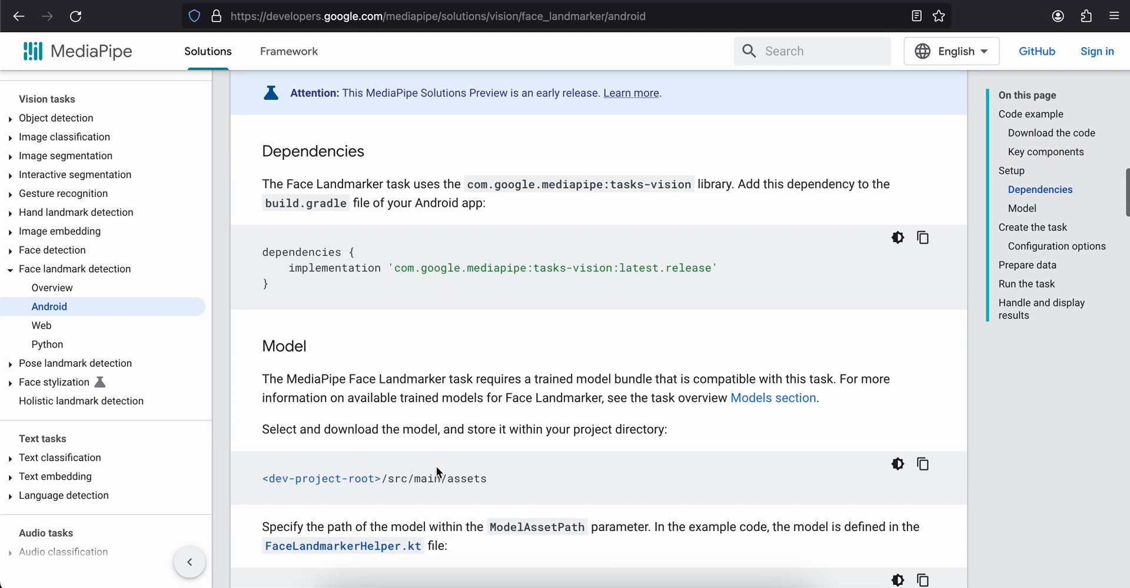
pyautogui.scroll(-3)
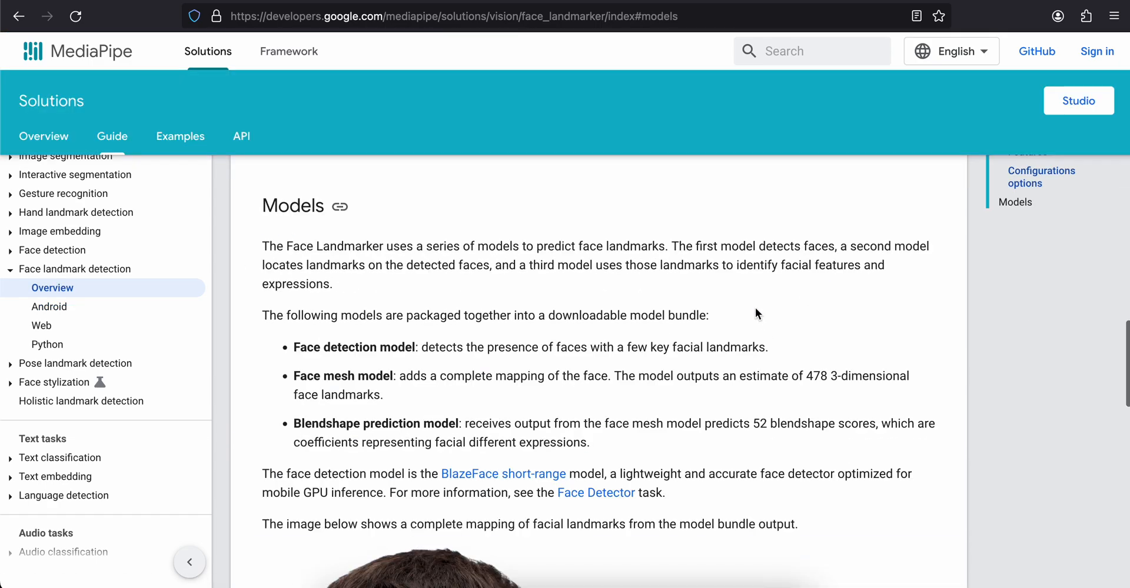
pyautogui.scroll(-3)
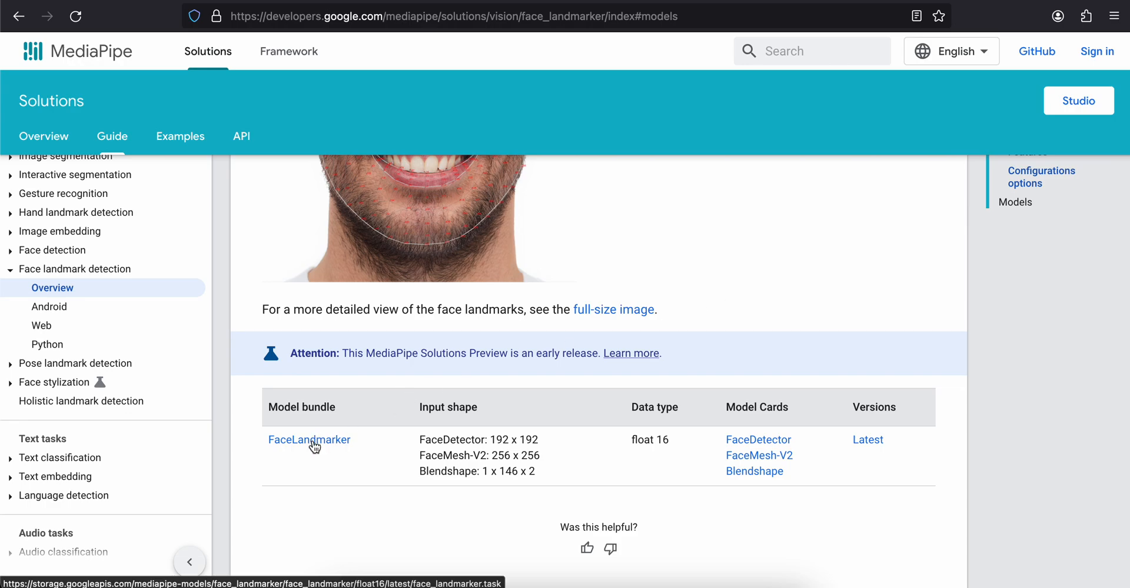
pyautogui.moveTo(353, 433)
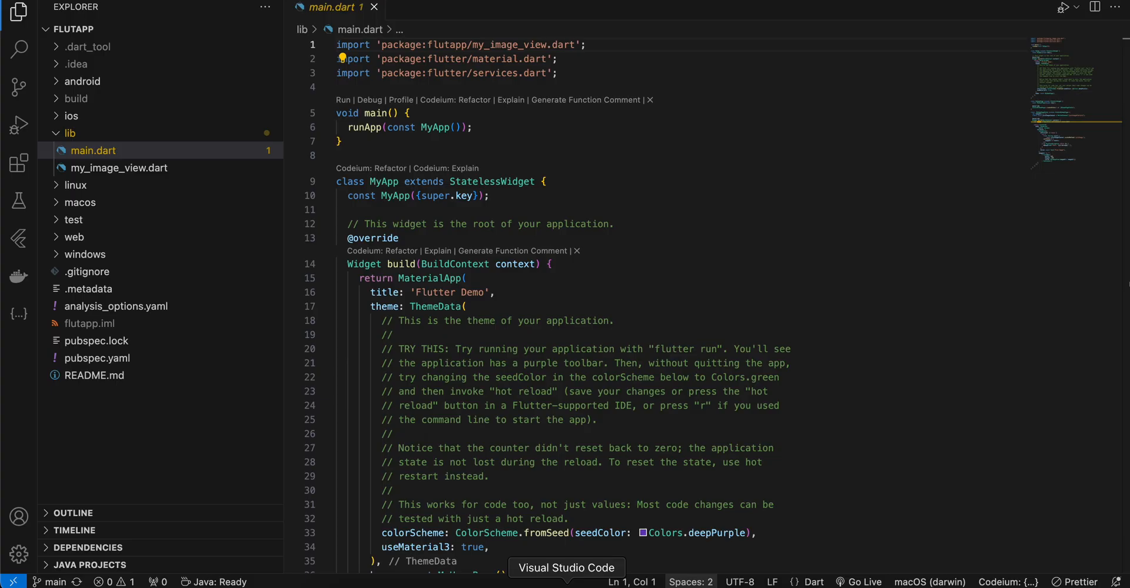
# - Review main.dart's MyHomePage StatefulWidget, the pickImageChannel MethodChannel and the pickImage method
pyautogui.scroll(-3)
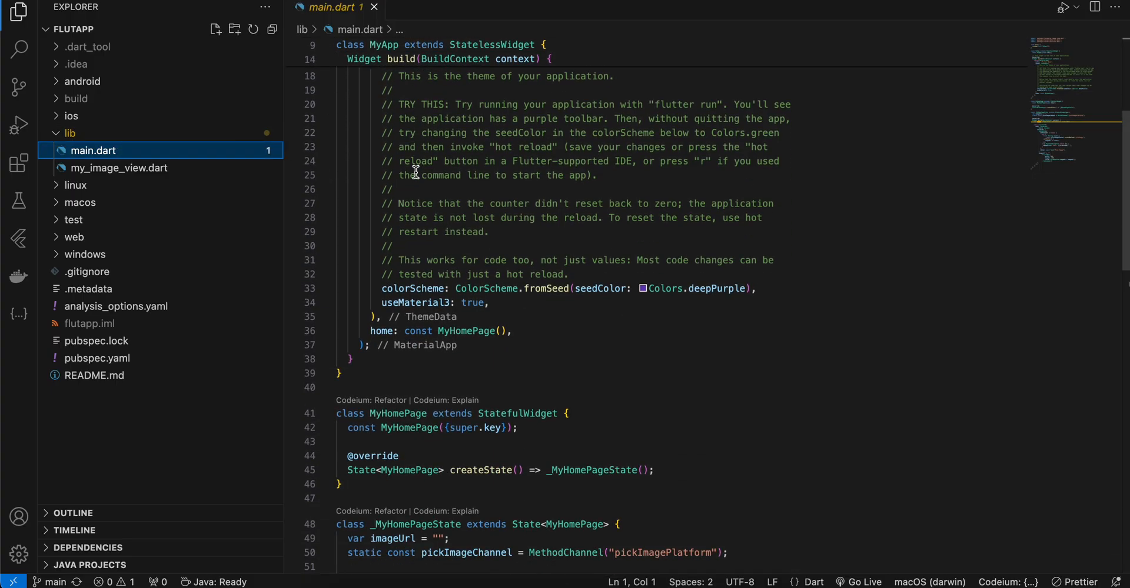
pyautogui.doubleClick(465, 179)
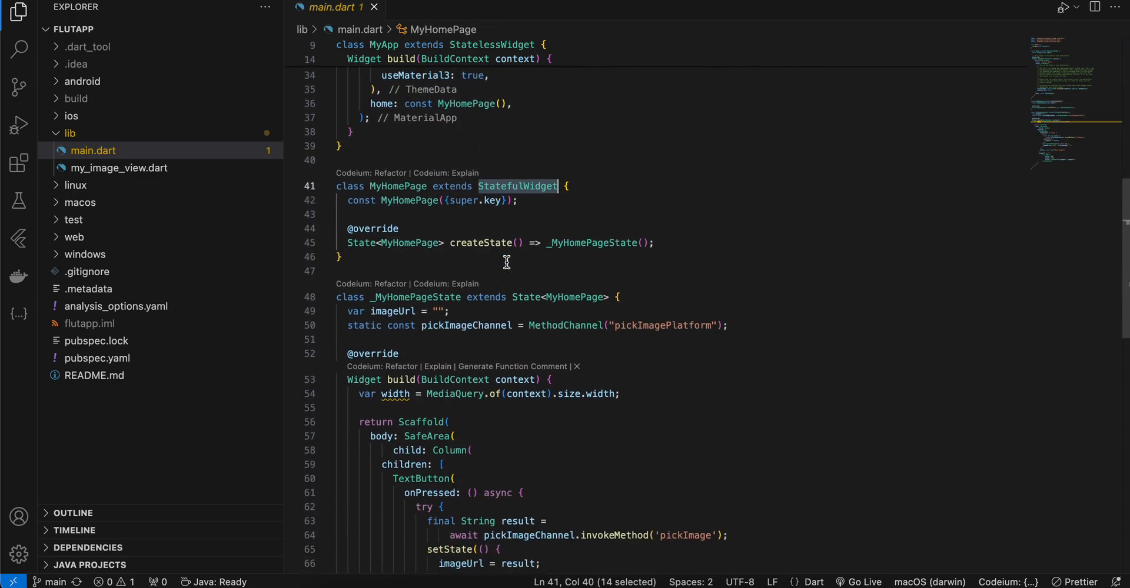
pyautogui.doubleClick(566, 312)
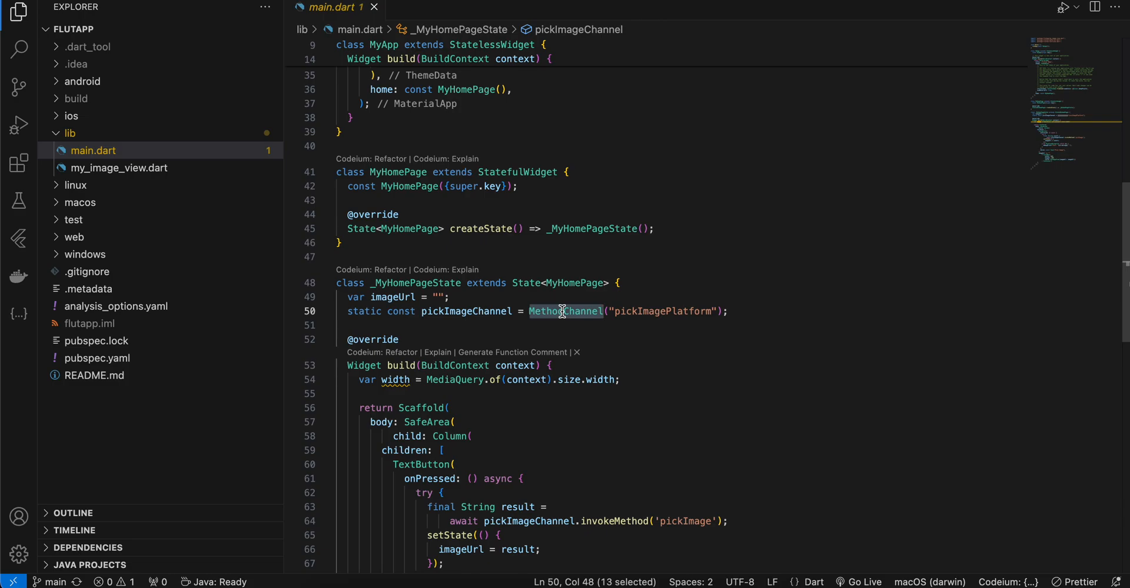
pyautogui.moveTo(516, 366)
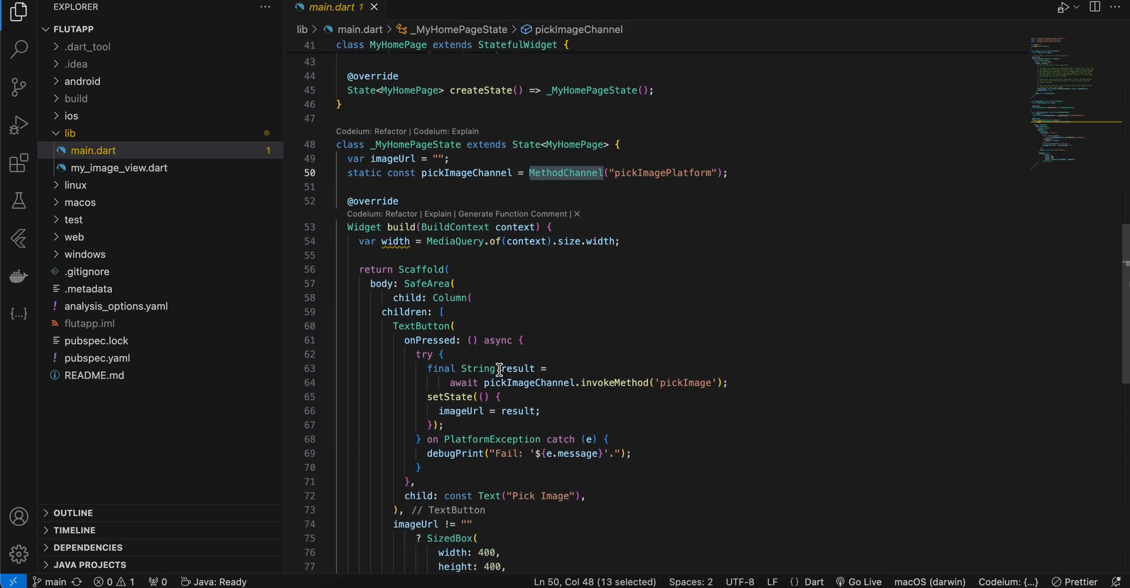
pyautogui.click(450, 369)
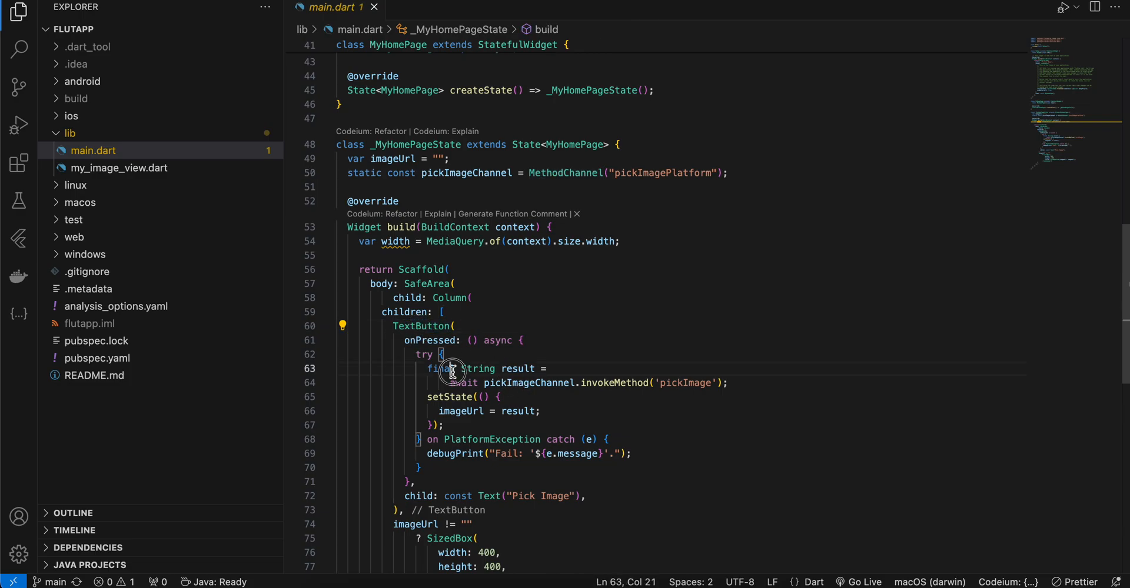
pyautogui.doubleClick(684, 382)
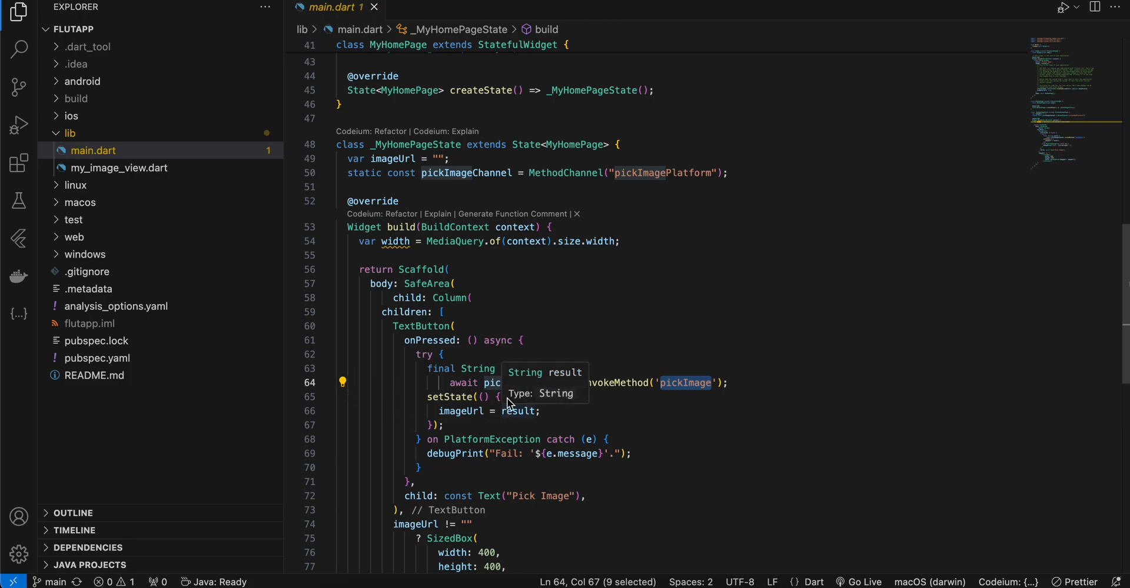
# - Locate MyImageView inside the SizedBox, then switch to my_image_view.dart
pyautogui.scroll(-3)
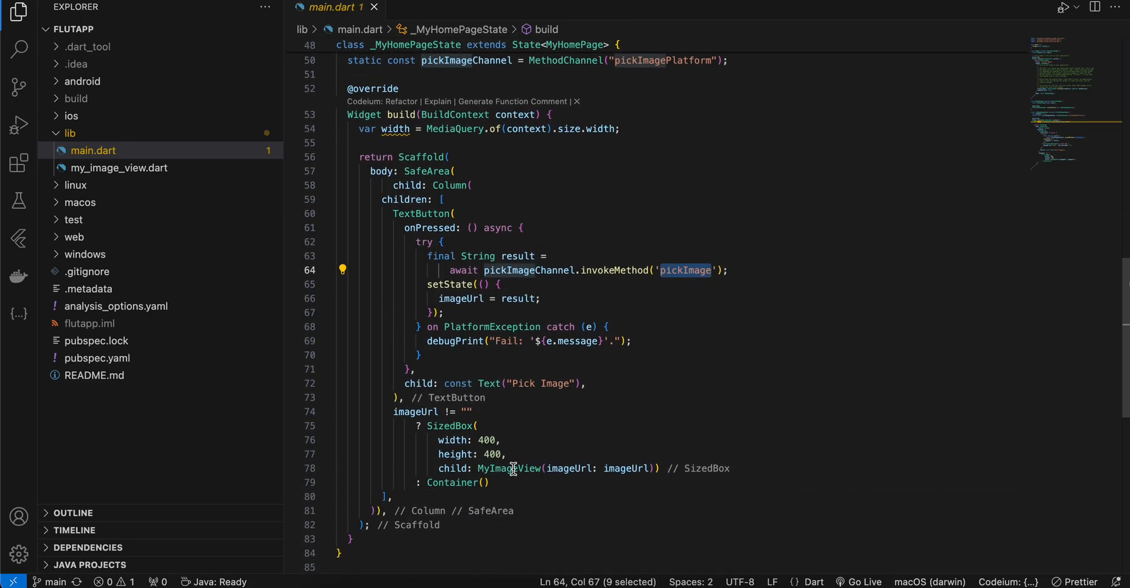
pyautogui.doubleClick(508, 469)
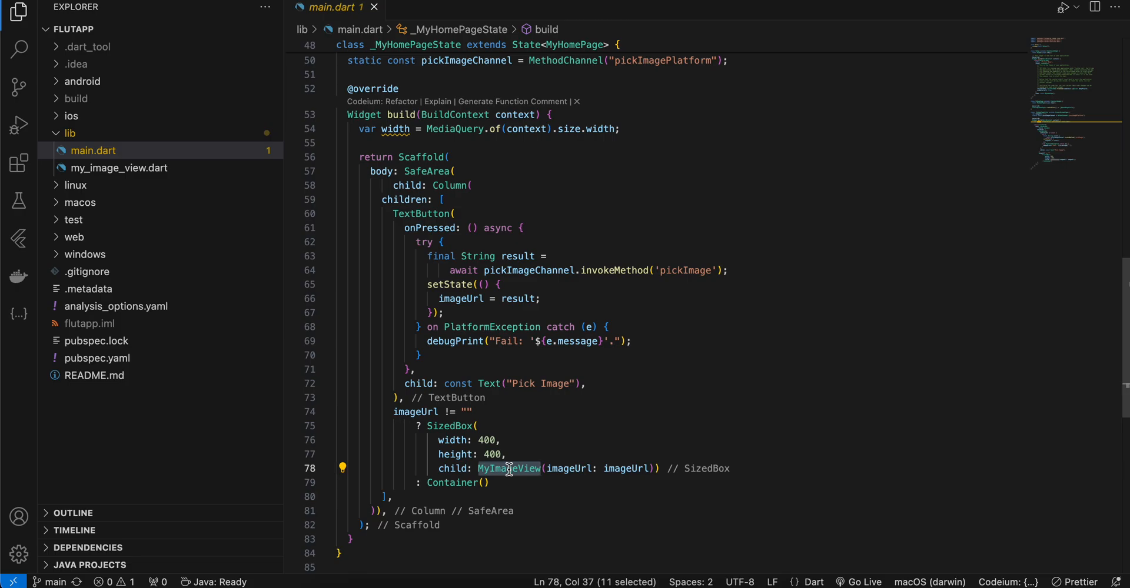
pyautogui.moveTo(645, 477)
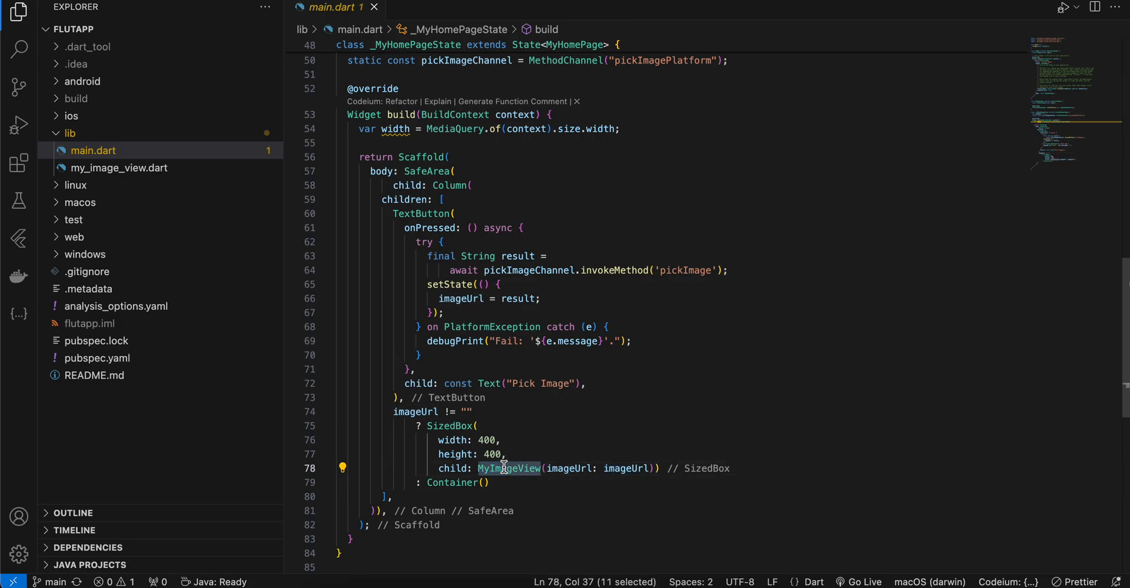
pyautogui.click(120, 168)
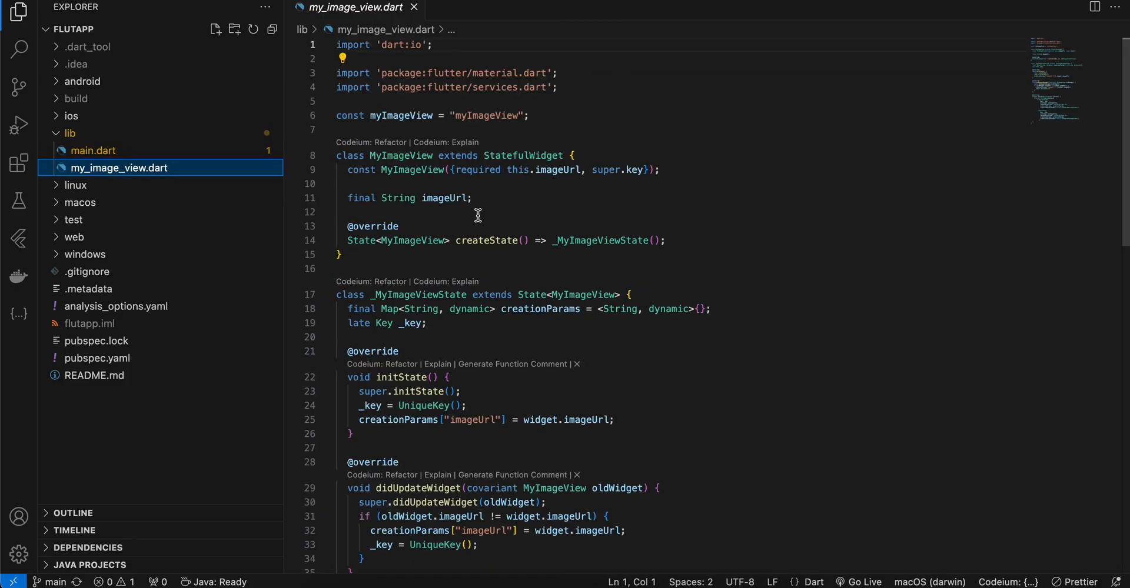
pyautogui.doubleClick(485, 115)
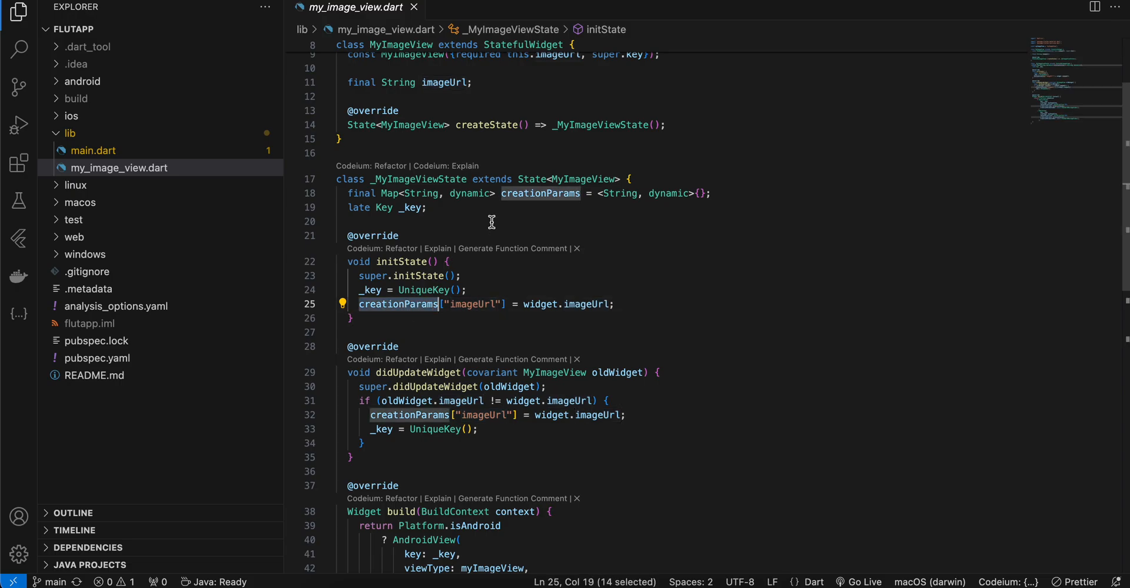
pyautogui.moveTo(492, 308)
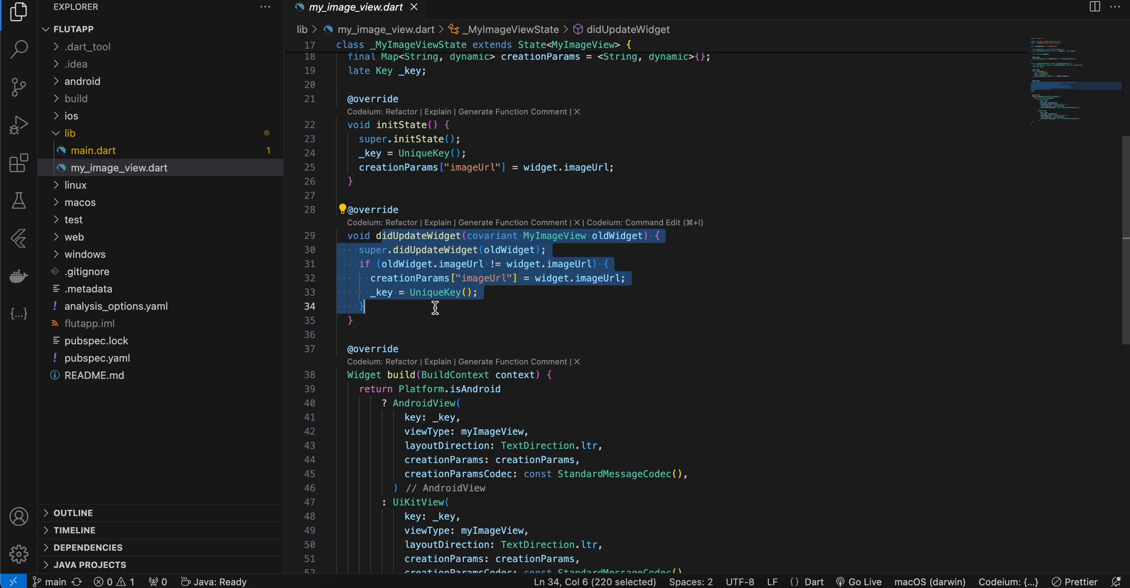
pyautogui.scroll(-3)
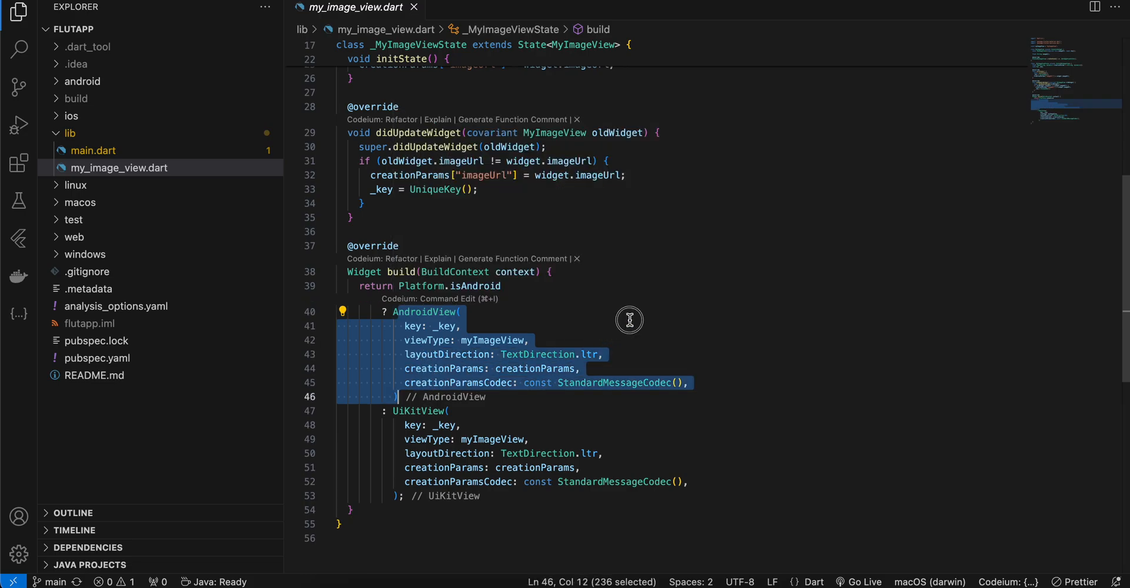
pyautogui.doubleClick(492, 328)
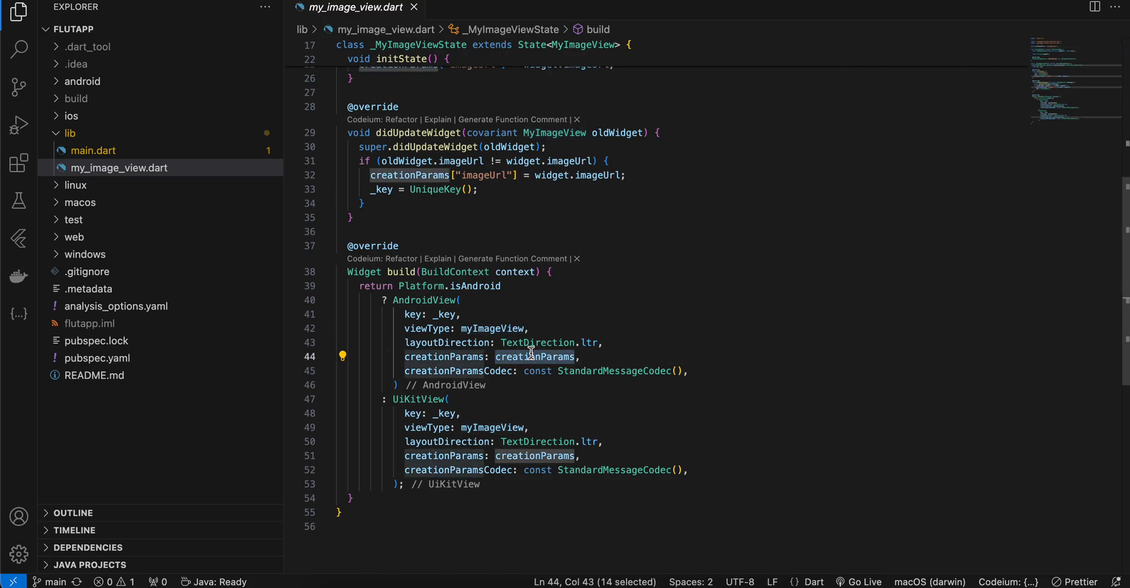
# - Reveal face_landmarker.task under android/app/src/main/assets in the Explorer
pyautogui.click(83, 81)
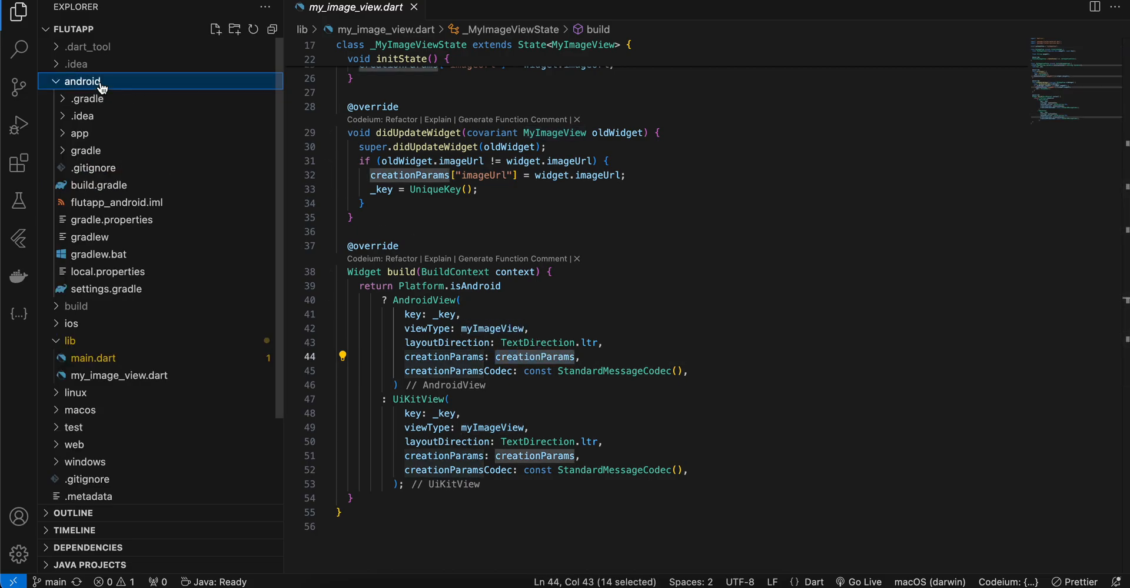
pyautogui.click(79, 133)
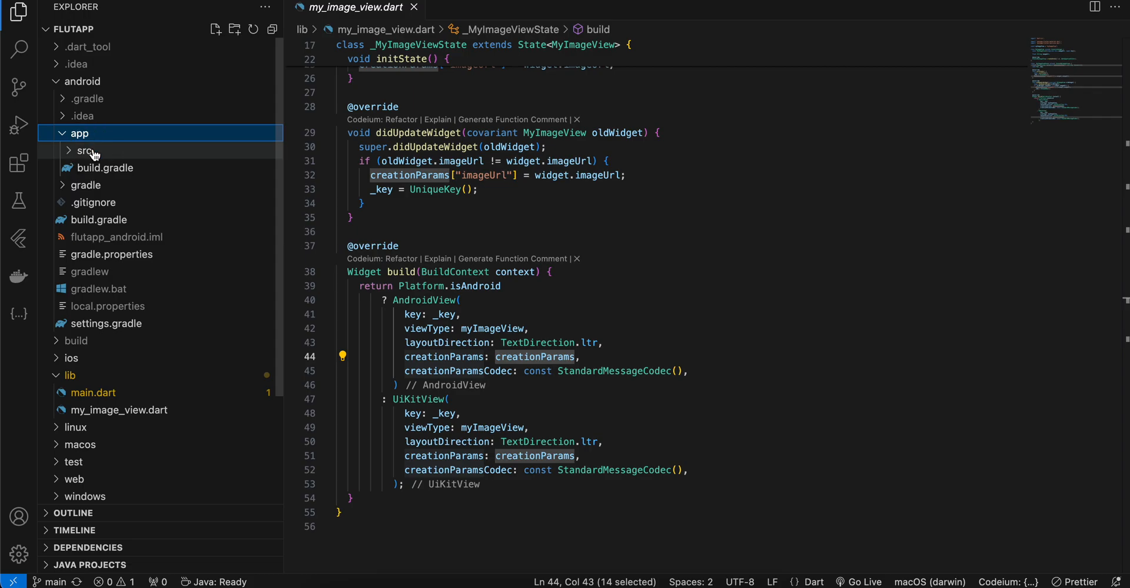
pyautogui.click(84, 151)
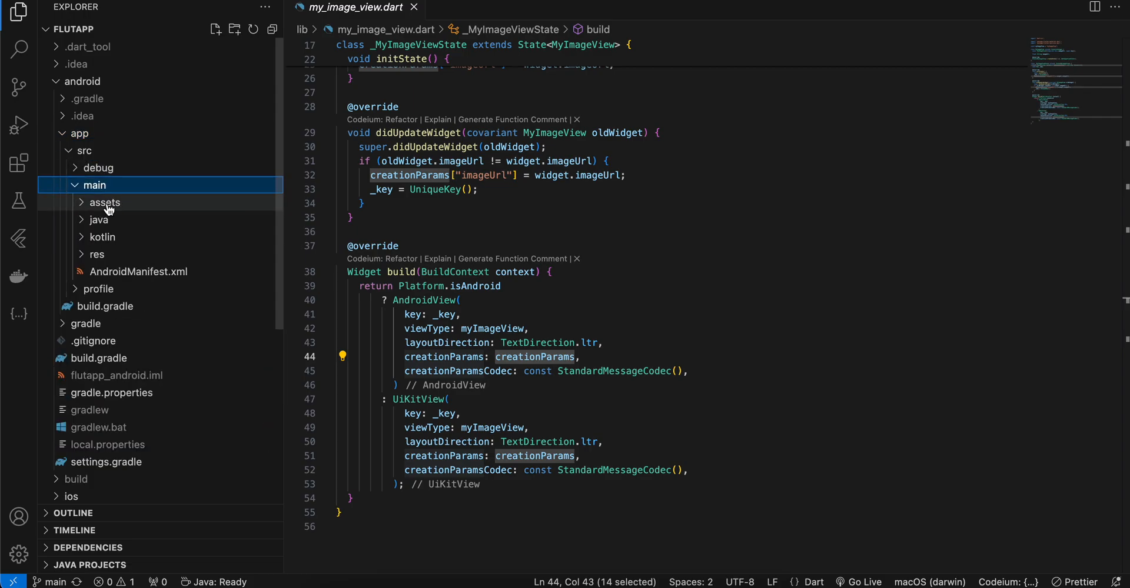
pyautogui.click(103, 202)
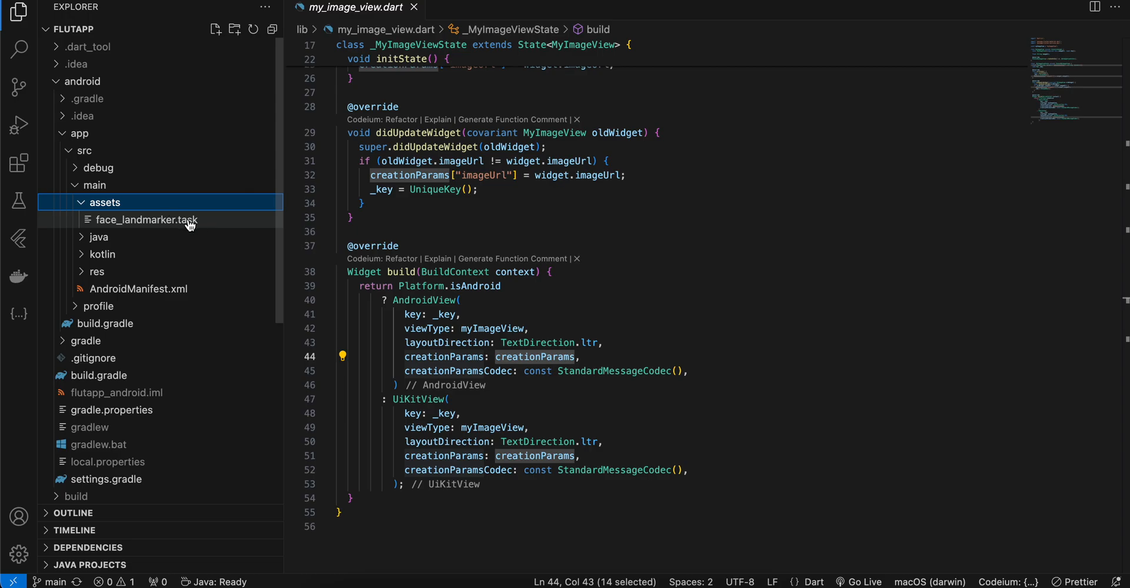
pyautogui.moveTo(144, 220)
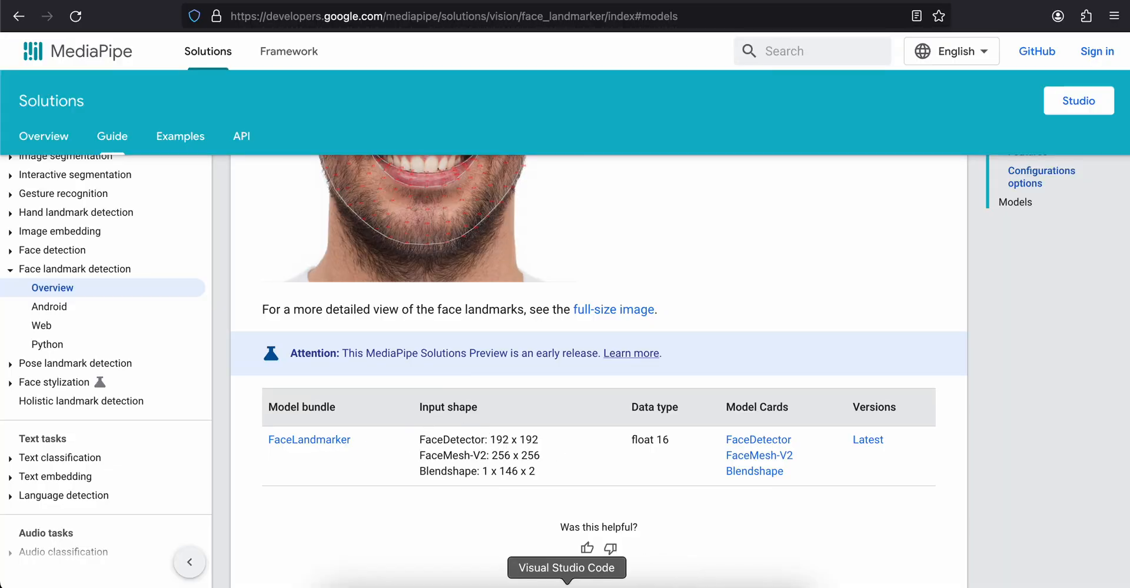
# - Return to the editor and load the app module's build.gradle
pyautogui.click(566, 567)
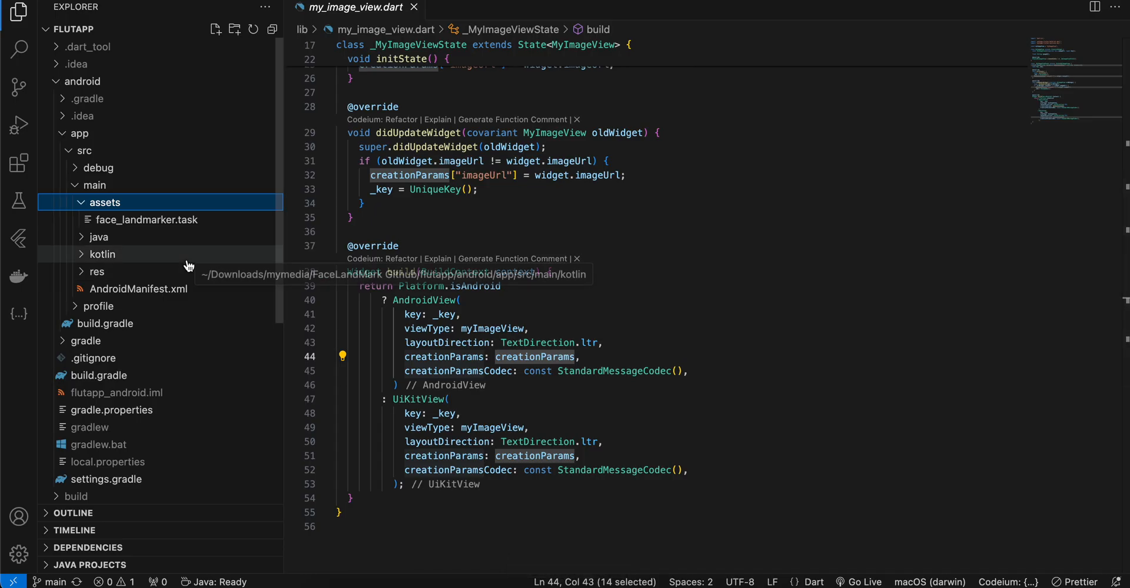
pyautogui.click(106, 324)
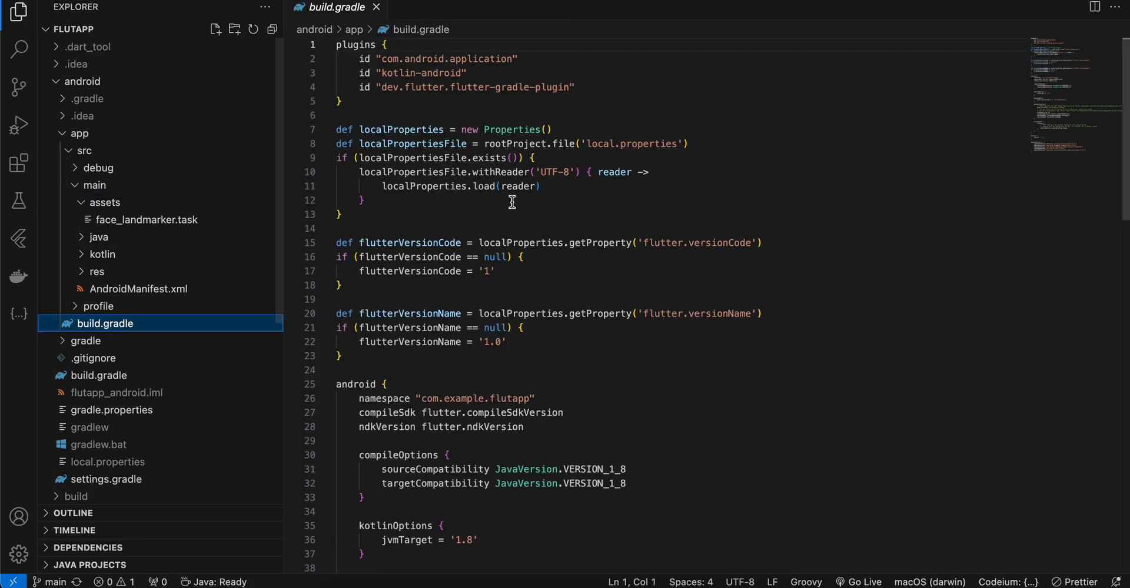
# - Review build.gradle's dependencies including the coil image-loading entry, then switch to settings.gradle
pyautogui.scroll(-3)
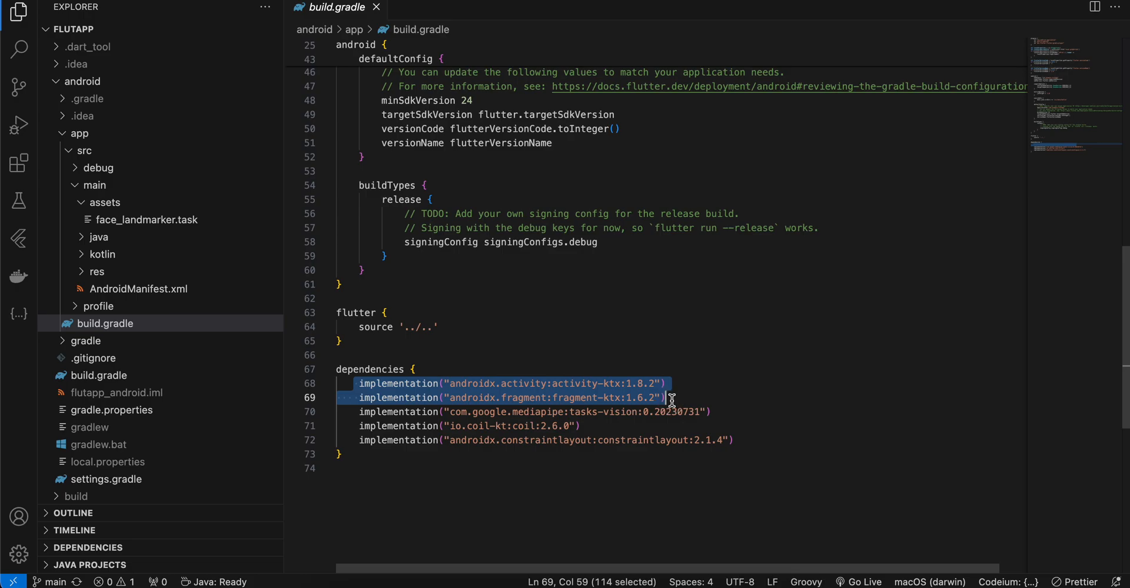
pyautogui.moveTo(617, 409)
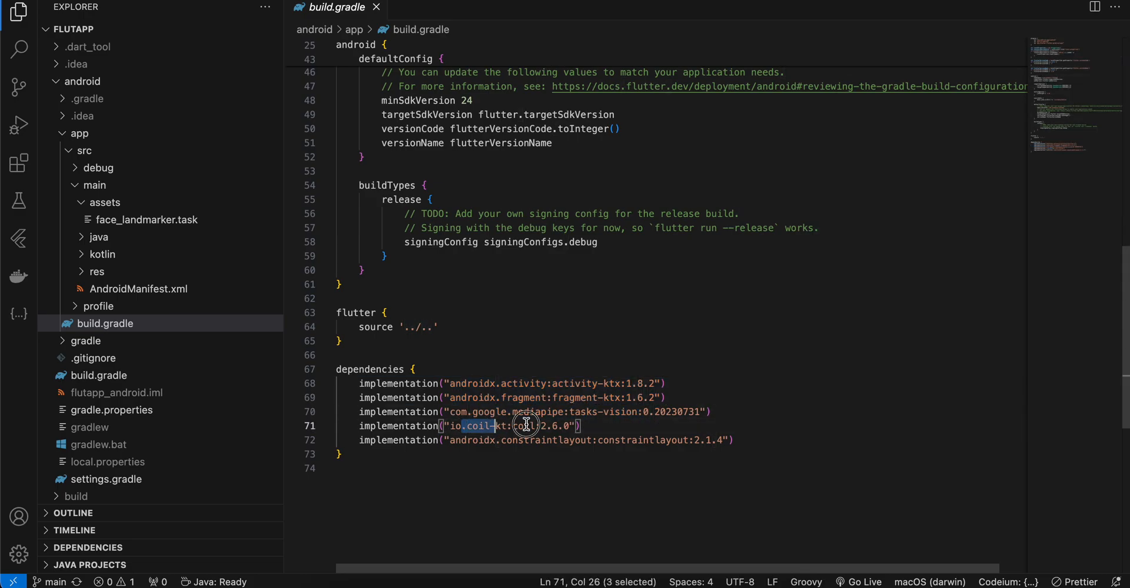
pyautogui.moveTo(495, 425); pyautogui.dragTo(571, 426)
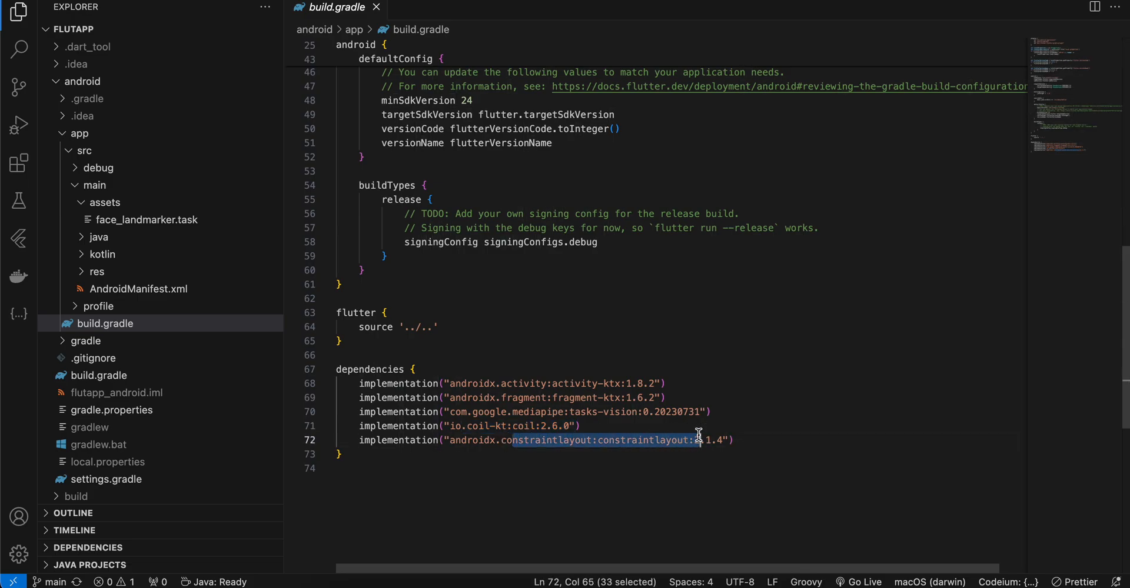
pyautogui.click(106, 479)
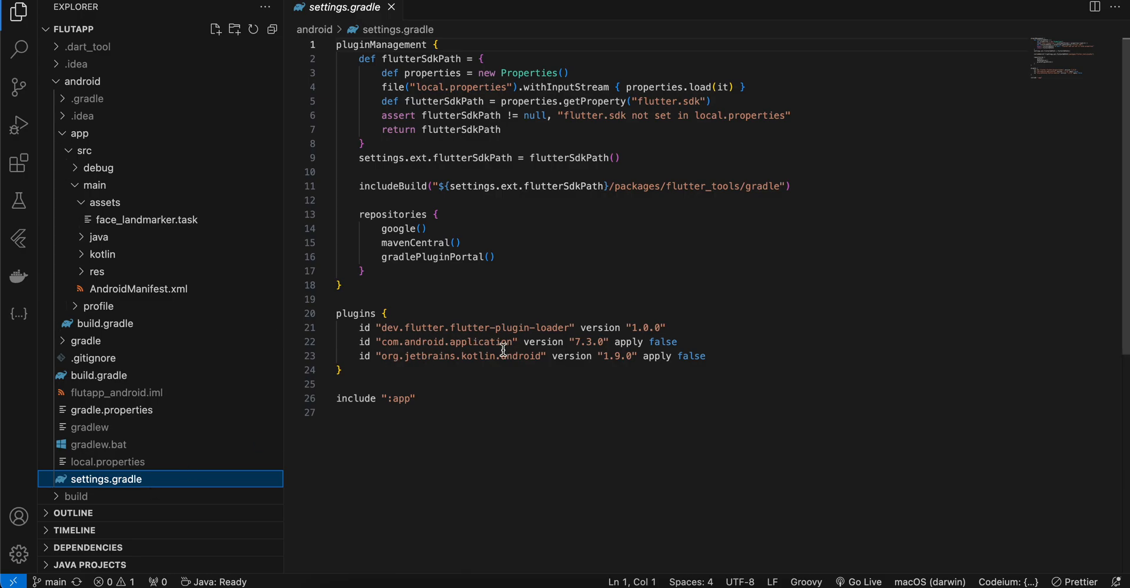
pyautogui.moveTo(503, 351); pyautogui.dragTo(639, 356)
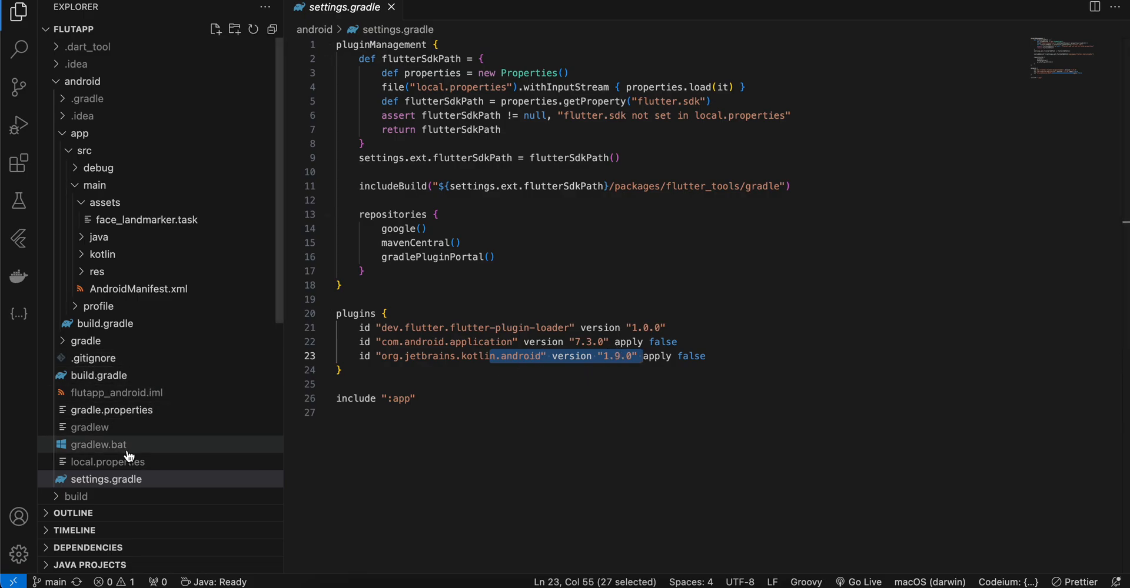
pyautogui.moveTo(121, 482)
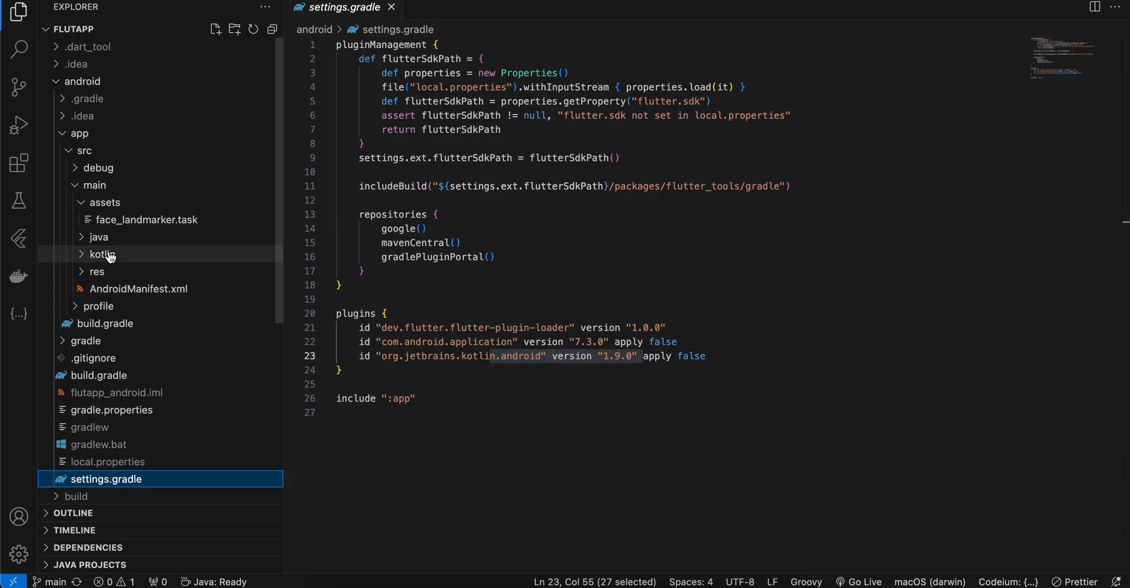
pyautogui.click(101, 254)
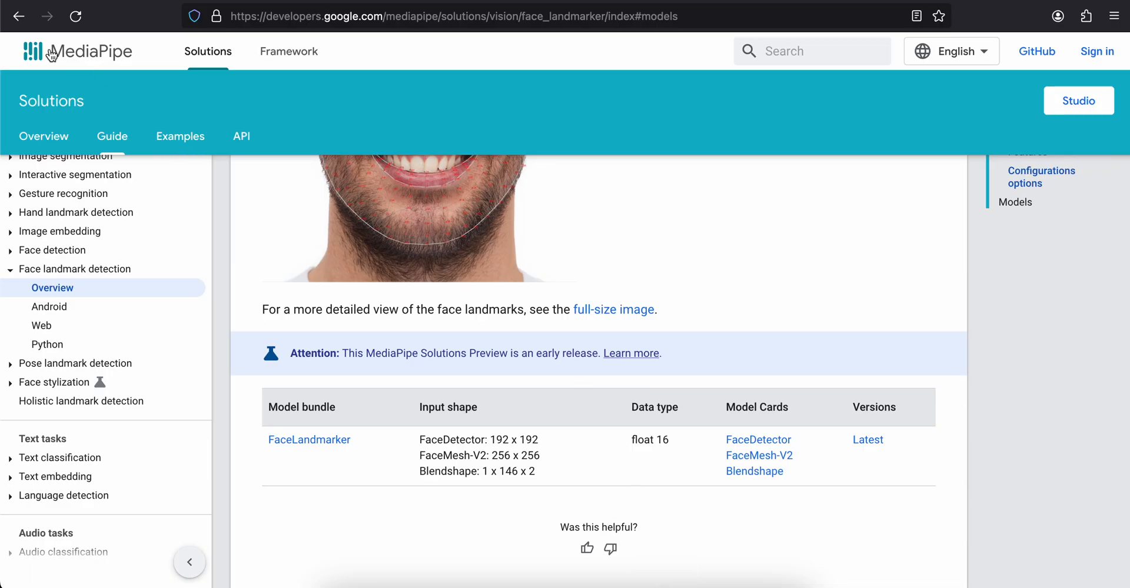
# - Go to the Android Face Landmarker guide's Key components and follow the OverlayView.kt example link
pyautogui.click(48, 345)
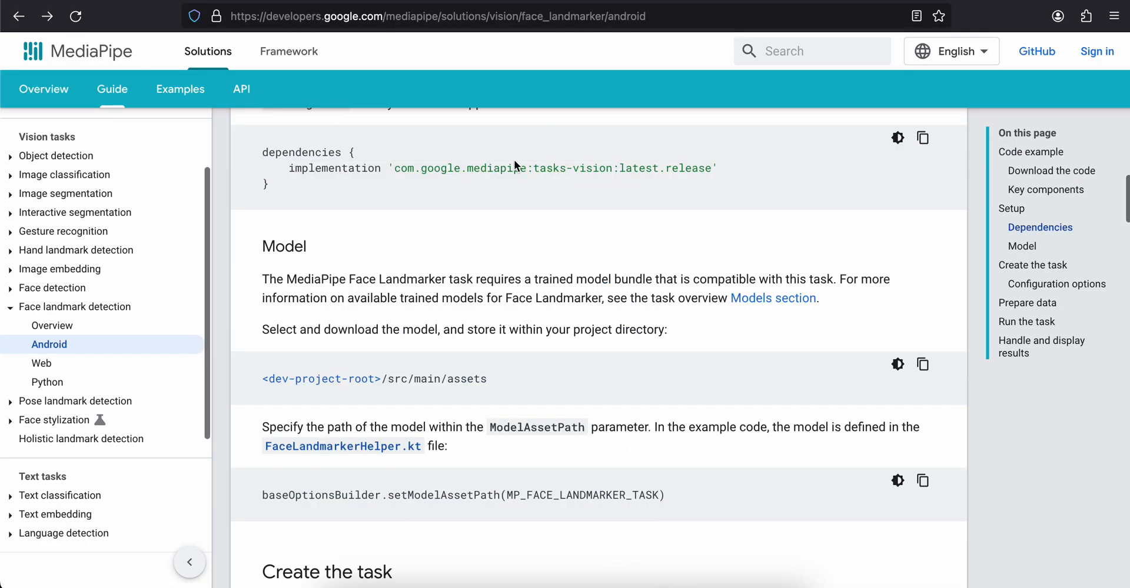
pyautogui.scroll(3)
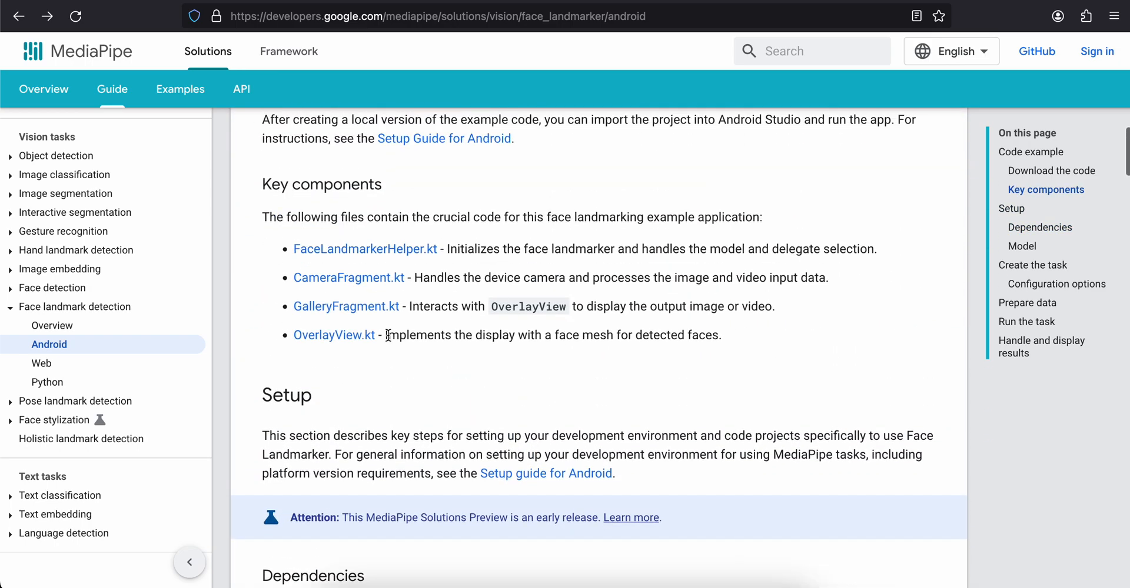
pyautogui.moveTo(334, 335)
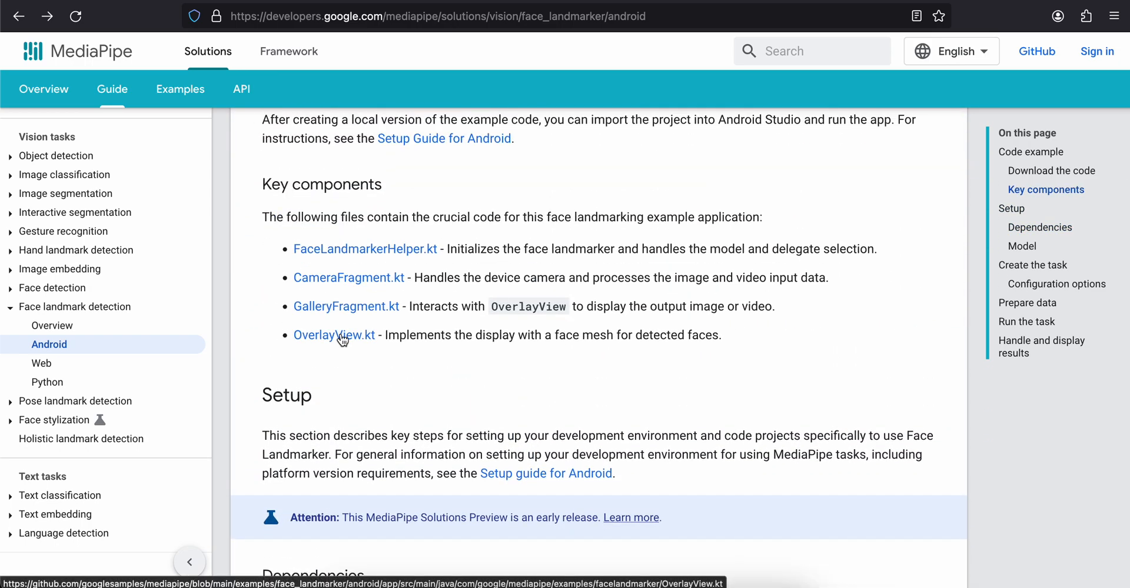
pyautogui.click(334, 335)
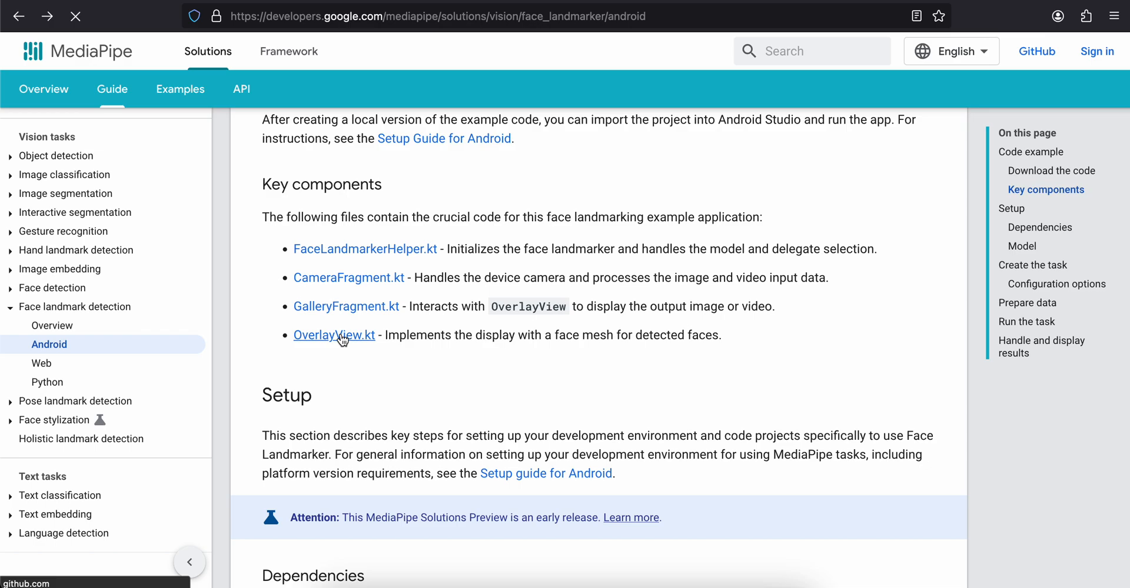
pyautogui.click(334, 335)
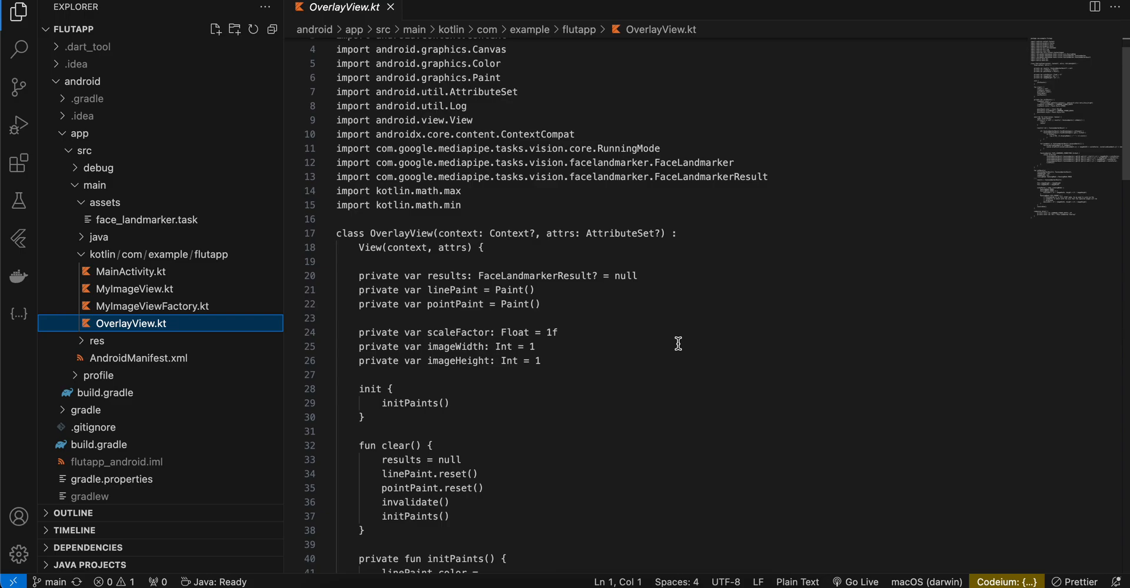
# - Read through OverlayView.kt's landmark and connector drawing code, then show the project tree again
pyautogui.scroll(-3)
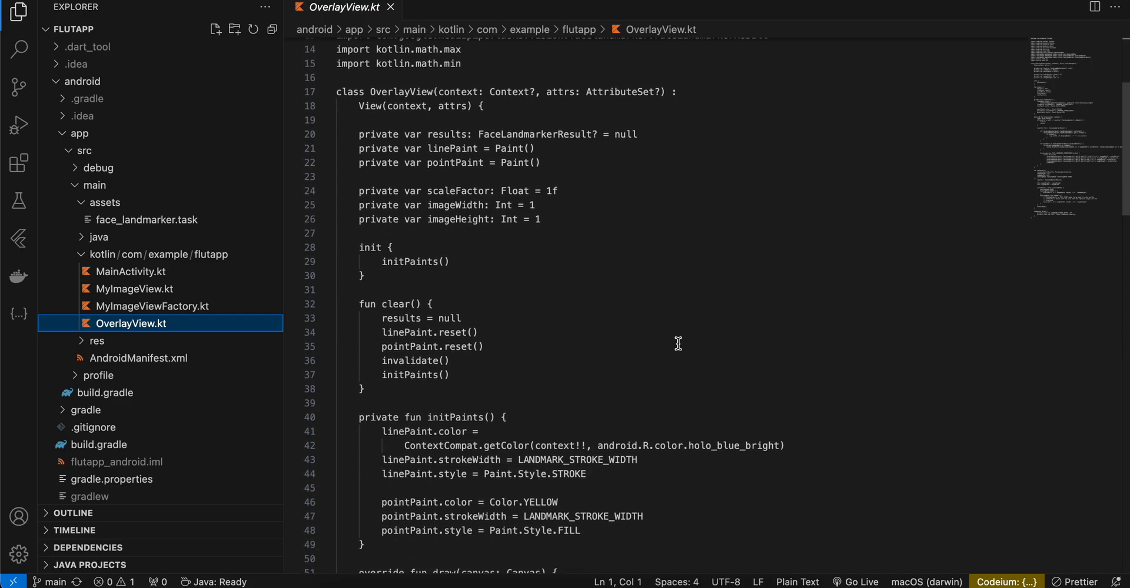
pyautogui.scroll(-3)
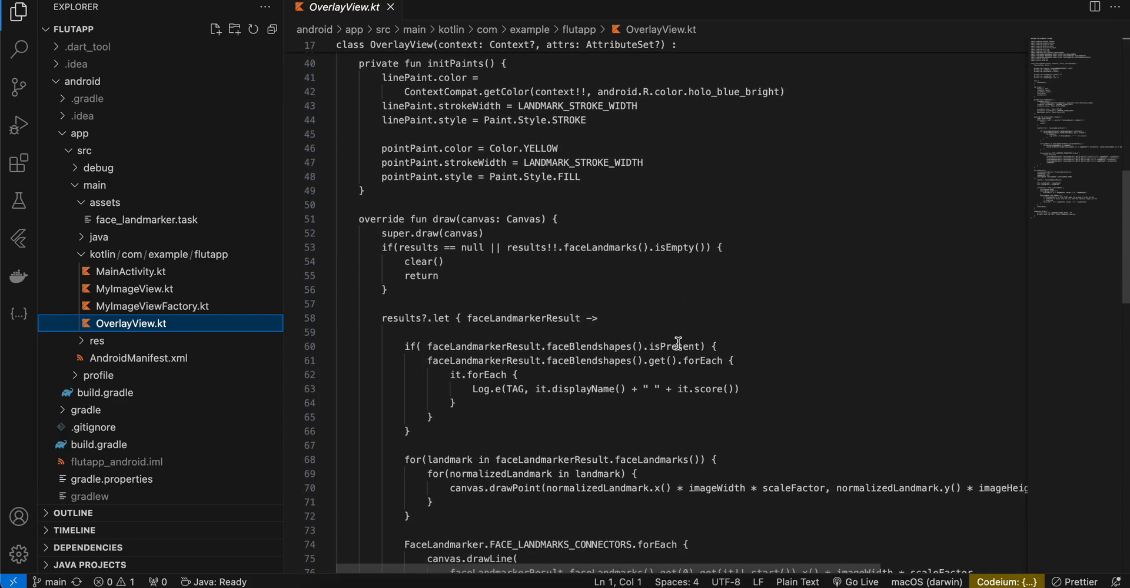
pyautogui.scroll(-3)
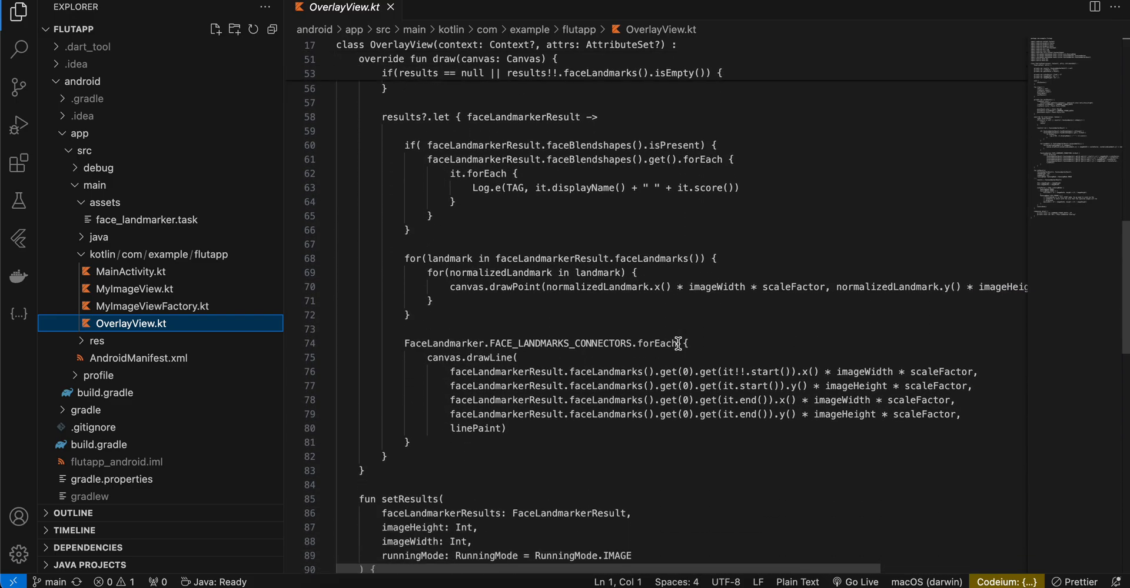
pyautogui.scroll(-3)
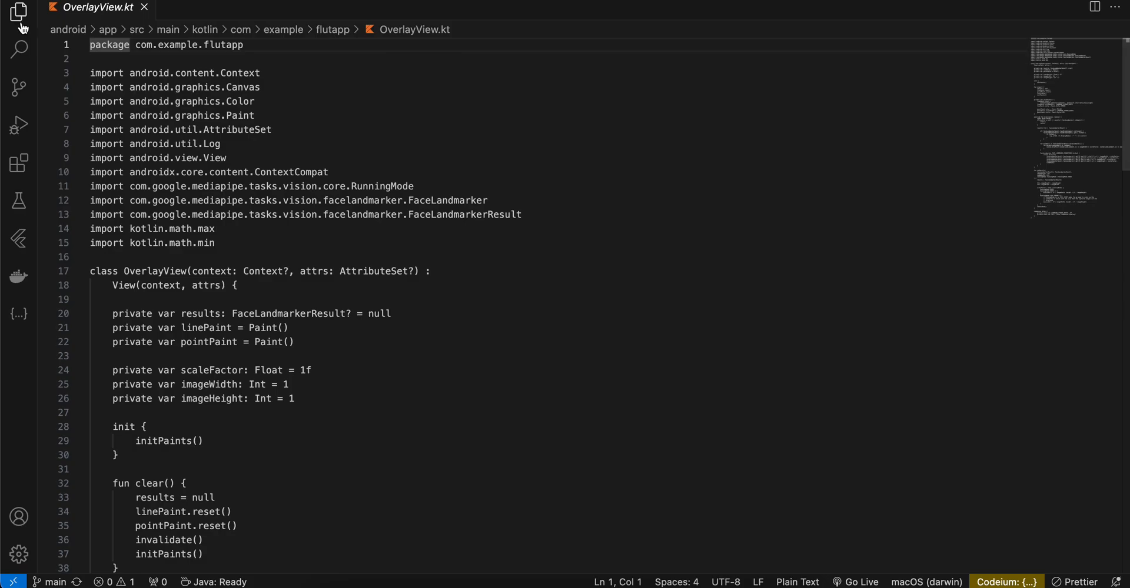
pyautogui.click(18, 13)
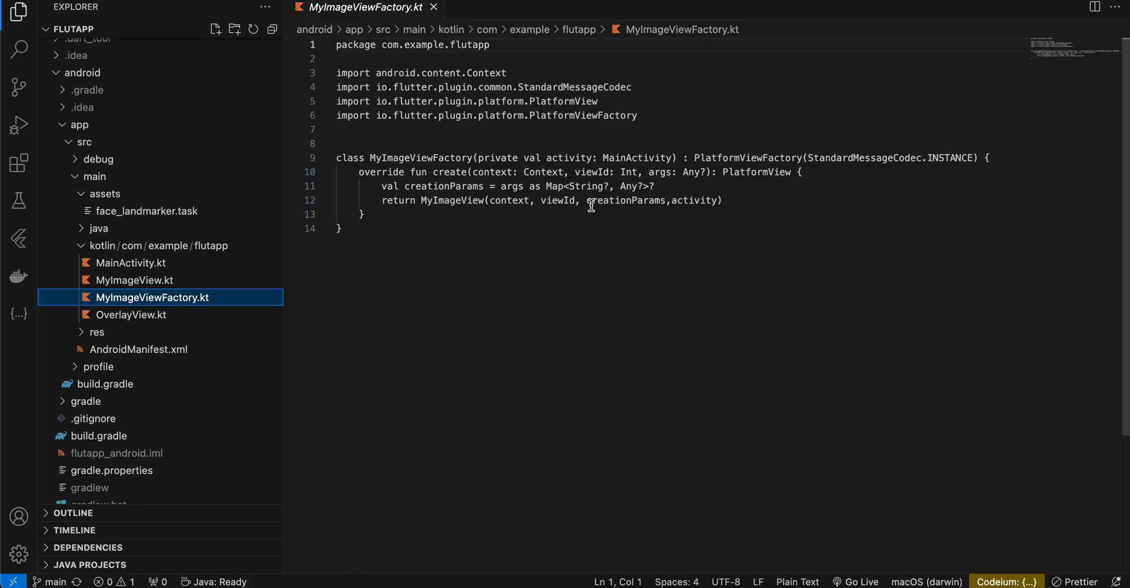
# - Highlight the MyImageView class returned by MyImageViewFactory's create method
pyautogui.doubleClick(452, 200)
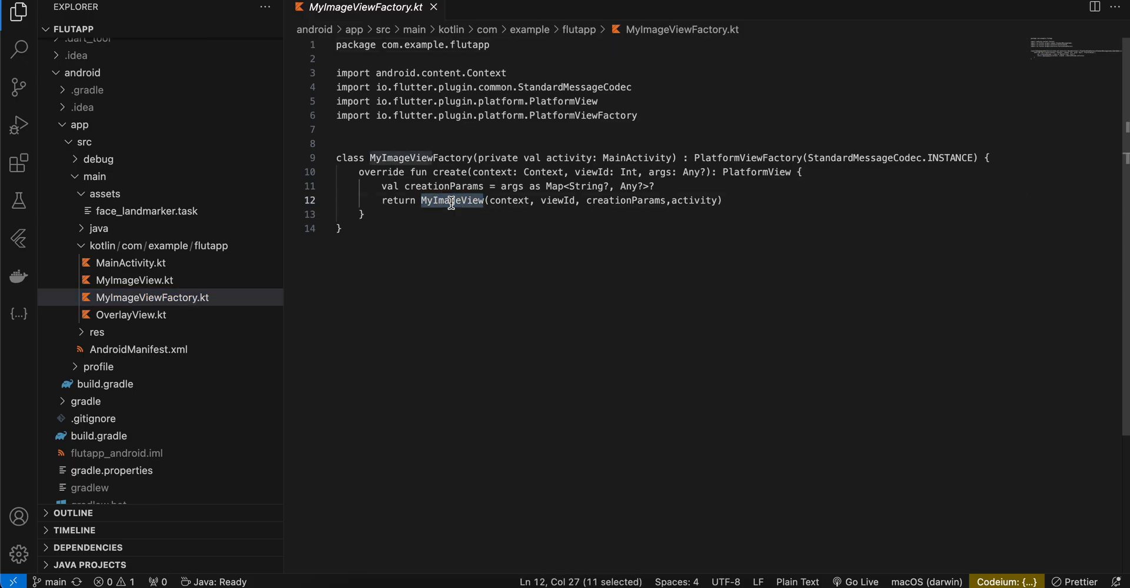
pyautogui.moveTo(136, 280)
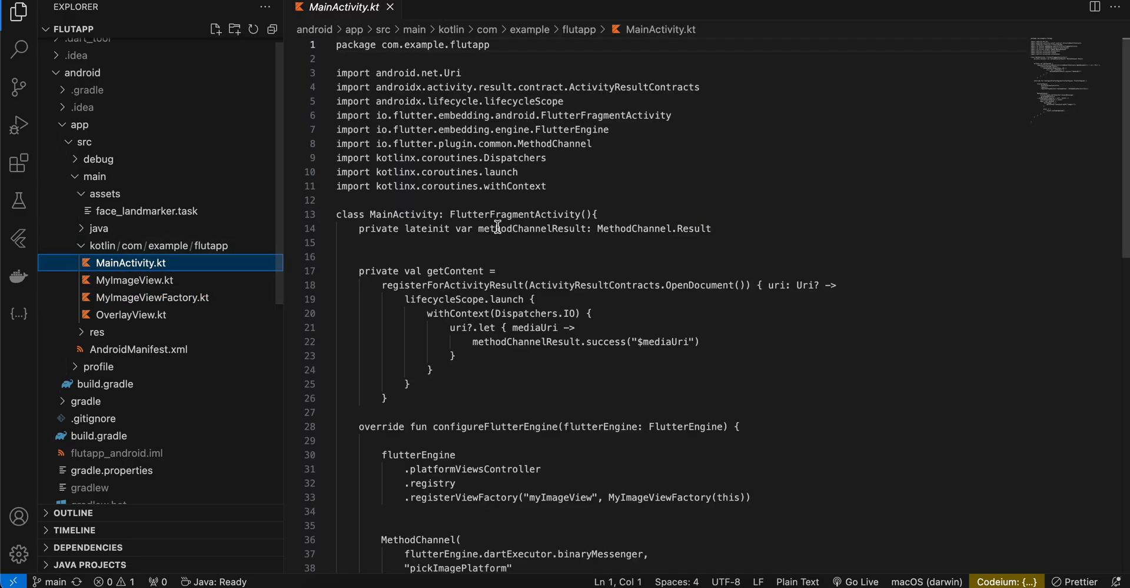
# - Review MainActivity's FlutterFragmentActivity base, MethodChannel.Result type and registerForActivityResult with the sidebar hidden
pyautogui.doubleClick(514, 214)
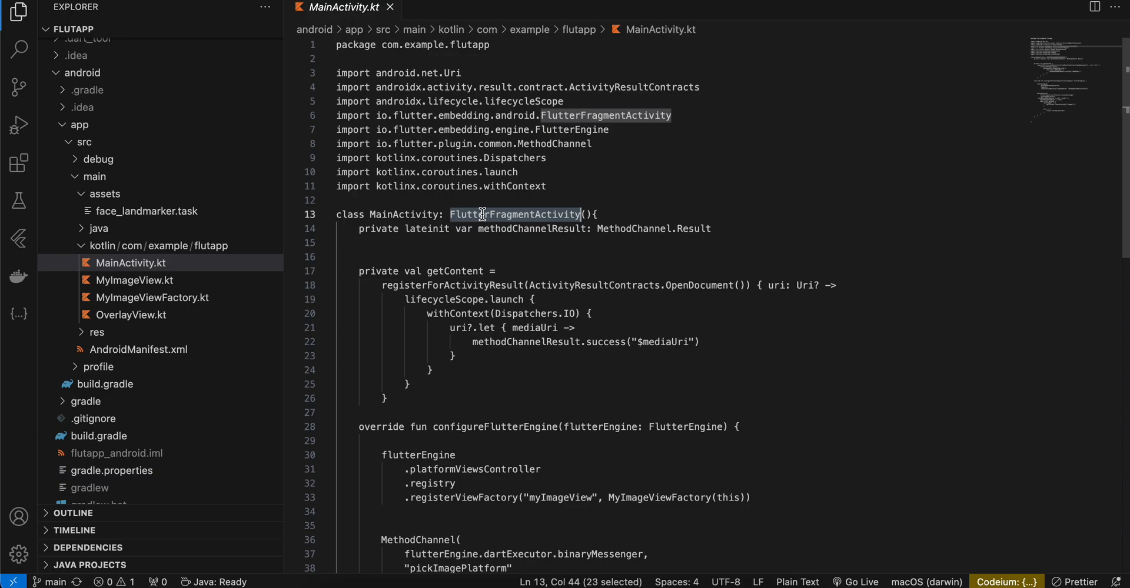
pyautogui.click(18, 10)
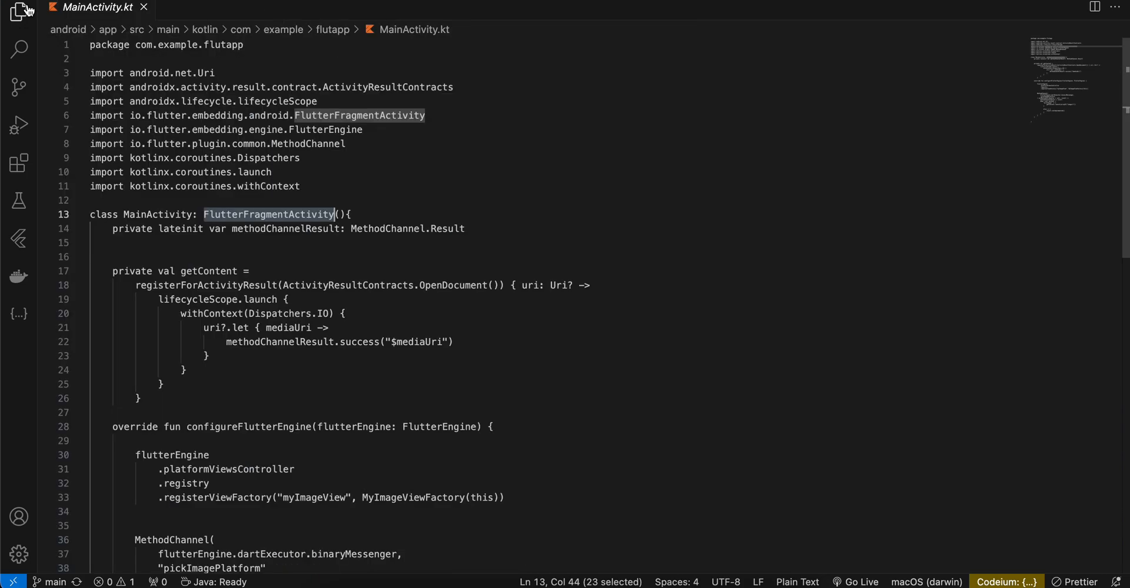
pyautogui.doubleClick(404, 229)
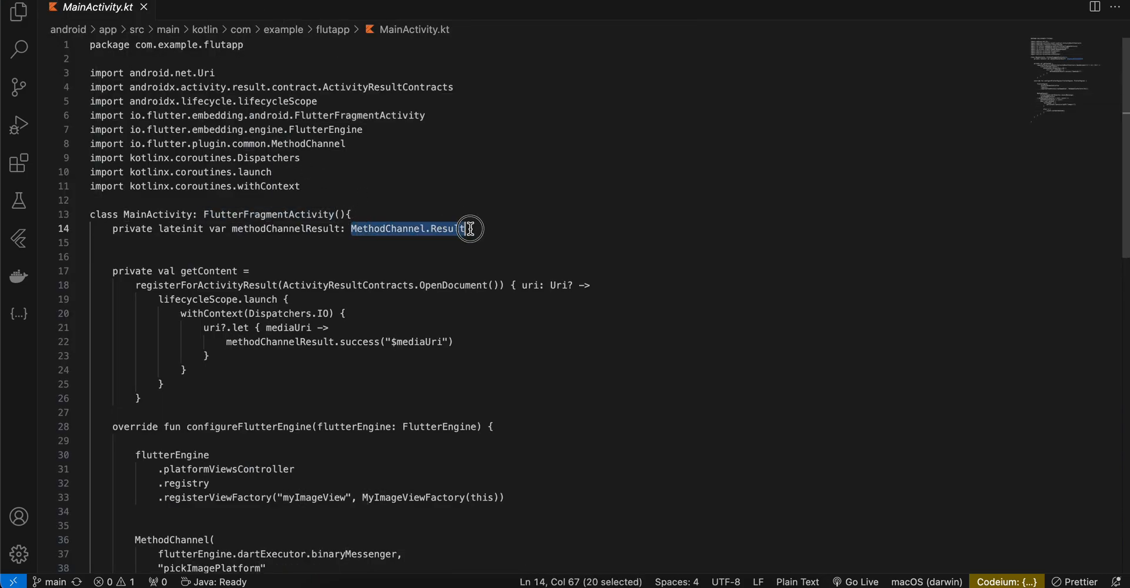
pyautogui.doubleClick(206, 285)
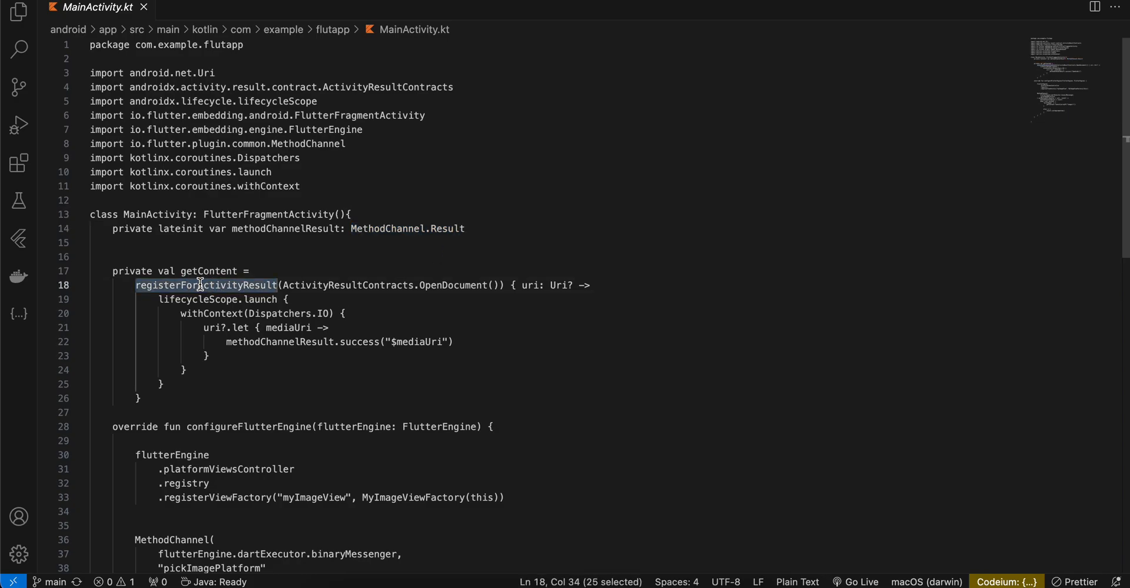
pyautogui.moveTo(322, 300)
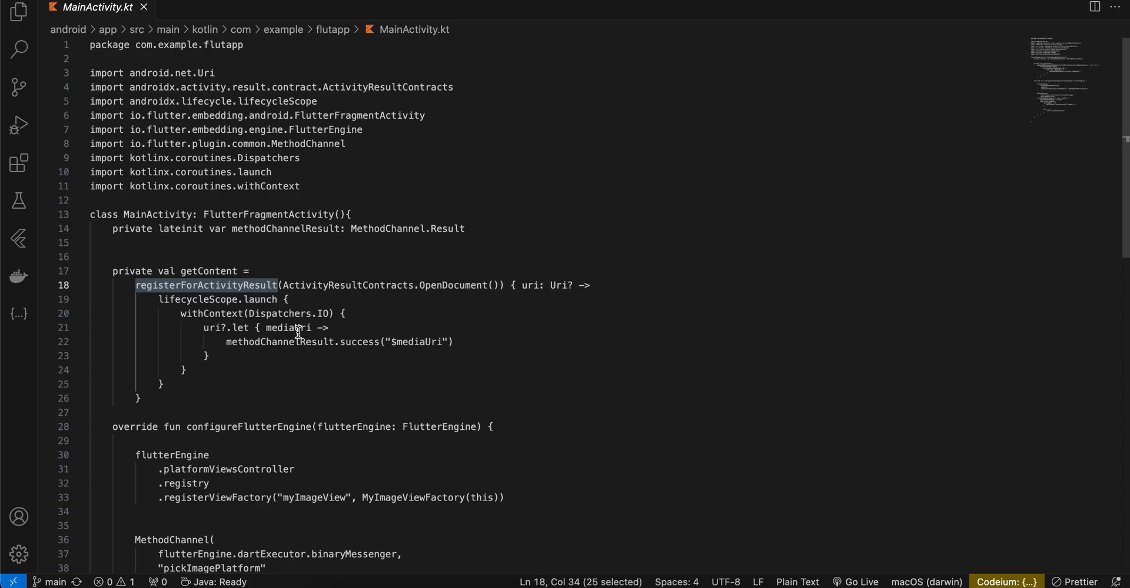
# - Review the myImageView view type registration and the getContent call in the pickImage handler
pyautogui.click(223, 346)
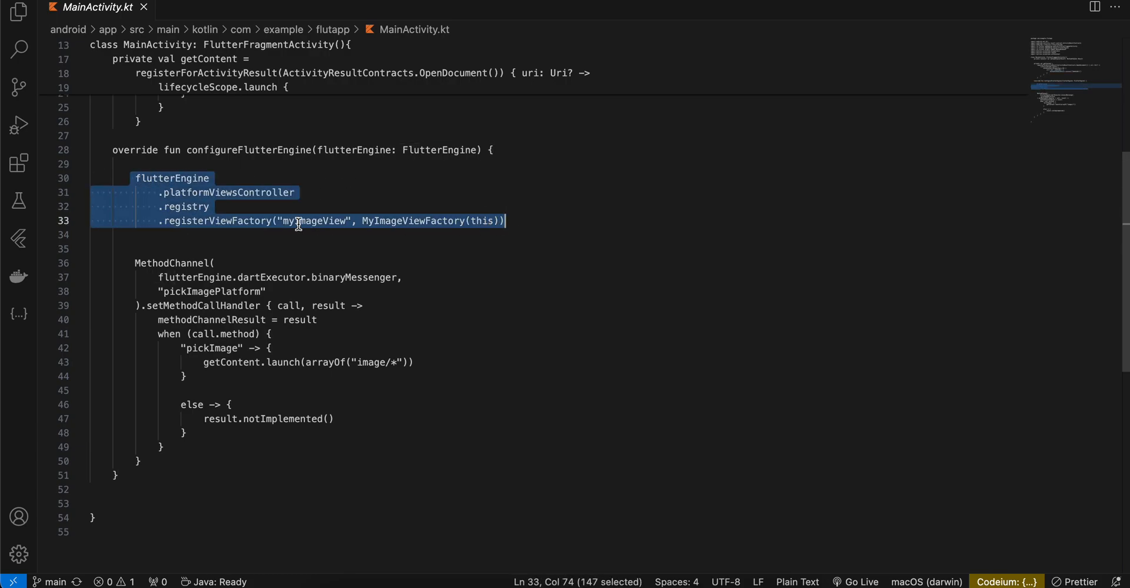
pyautogui.doubleClick(313, 222)
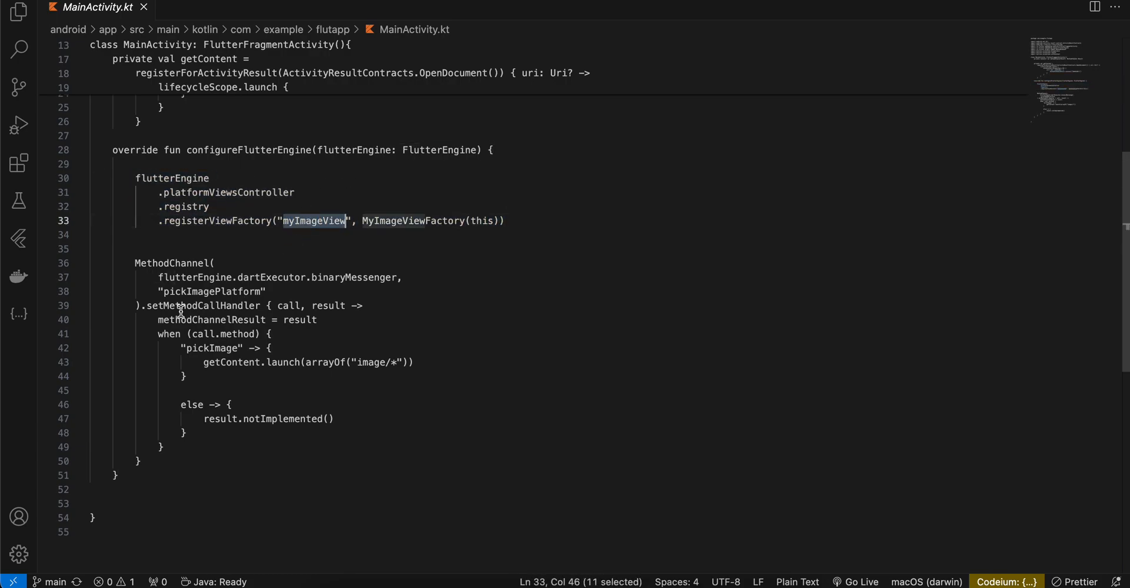
pyautogui.doubleClick(226, 362)
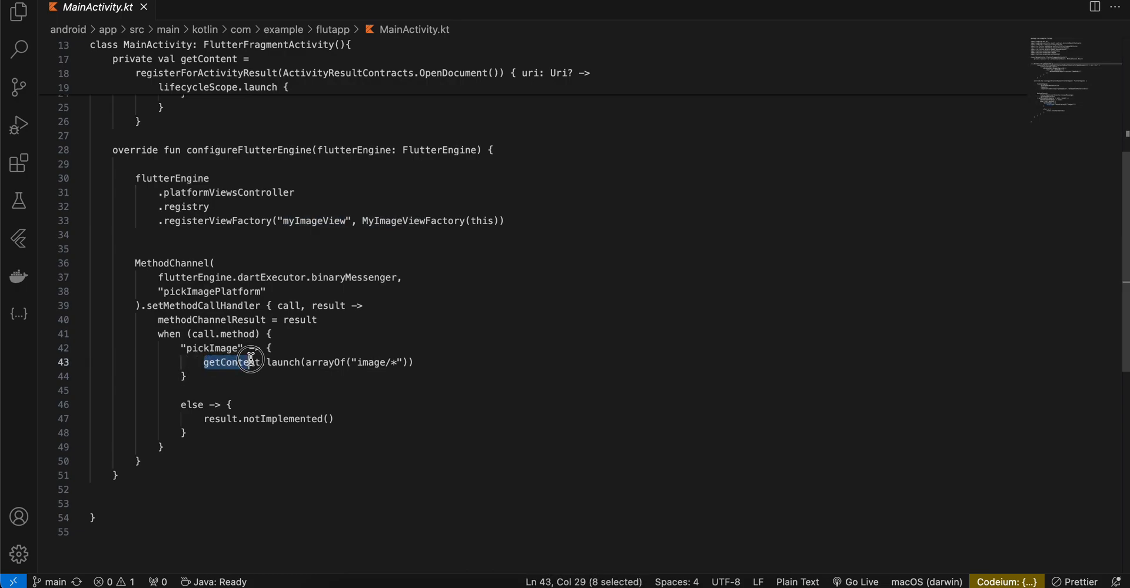
pyautogui.moveTo(263, 362); pyautogui.dragTo(414, 362)
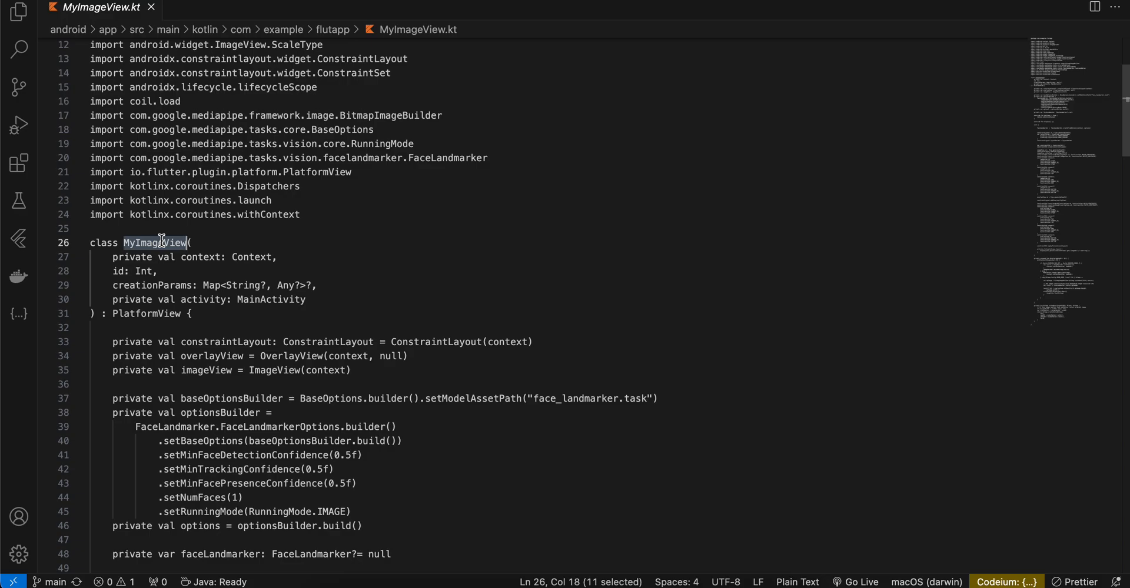
pyautogui.moveTo(187, 257)
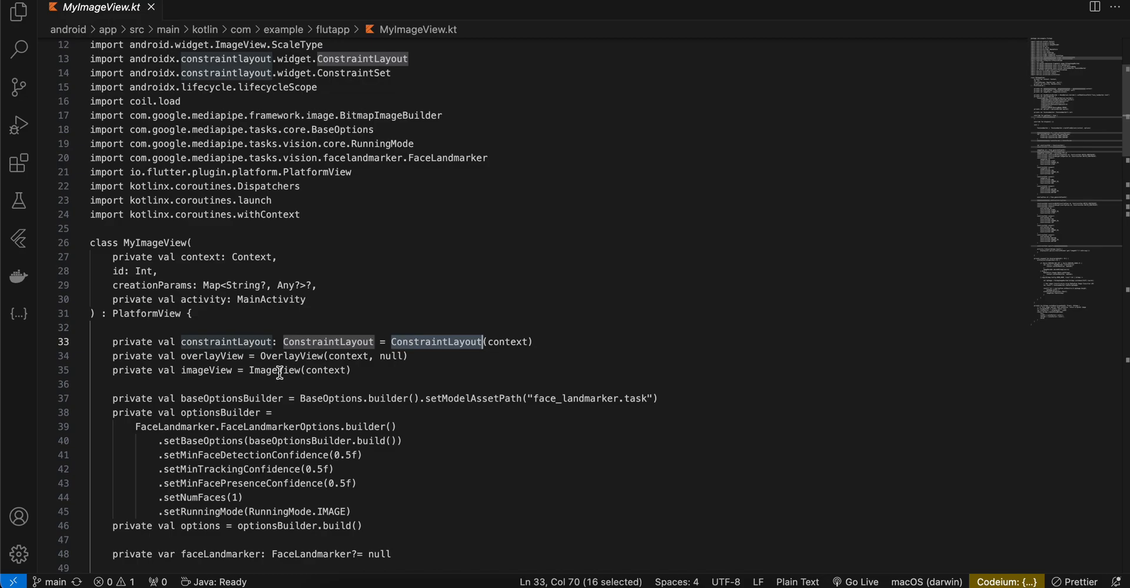
# - Highlight a term in MyImageView.kt's FaceLandmarker options builder
pyautogui.doubleClick(275, 370)
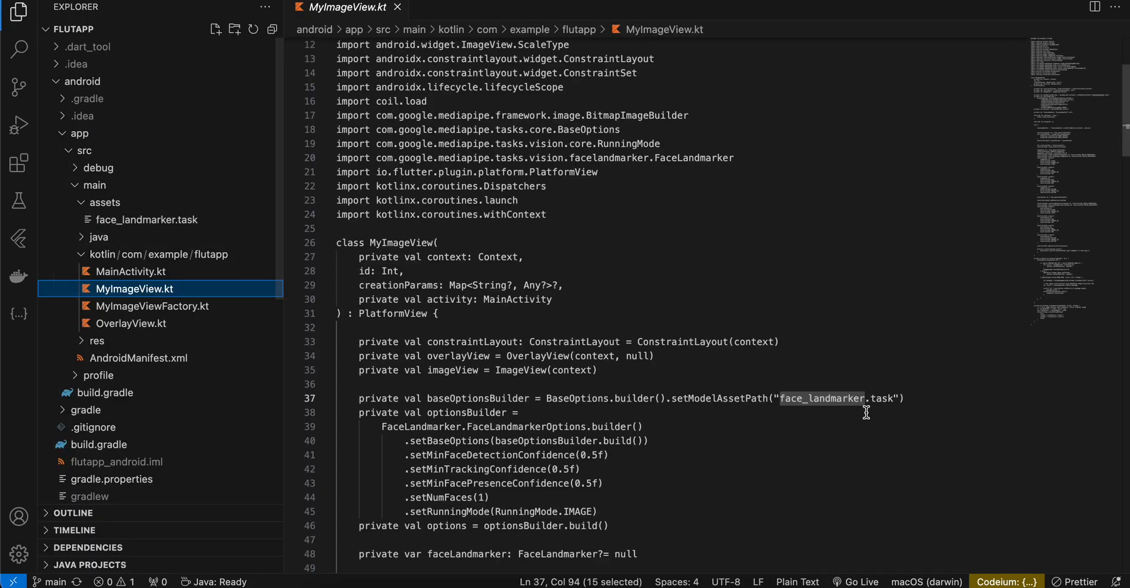
pyautogui.moveTo(19, 13)
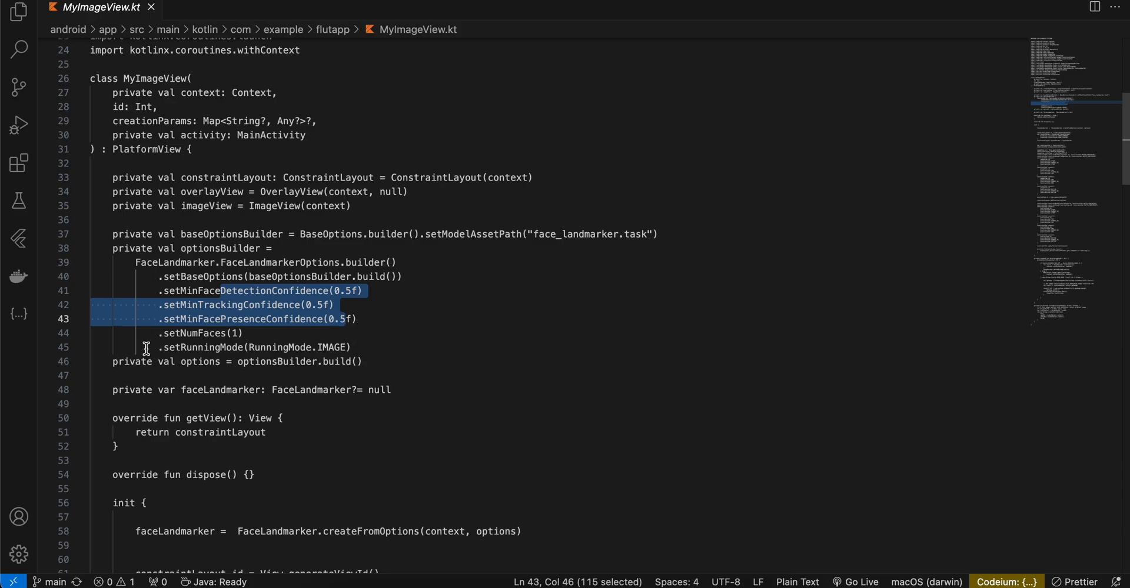
pyautogui.moveTo(209, 348)
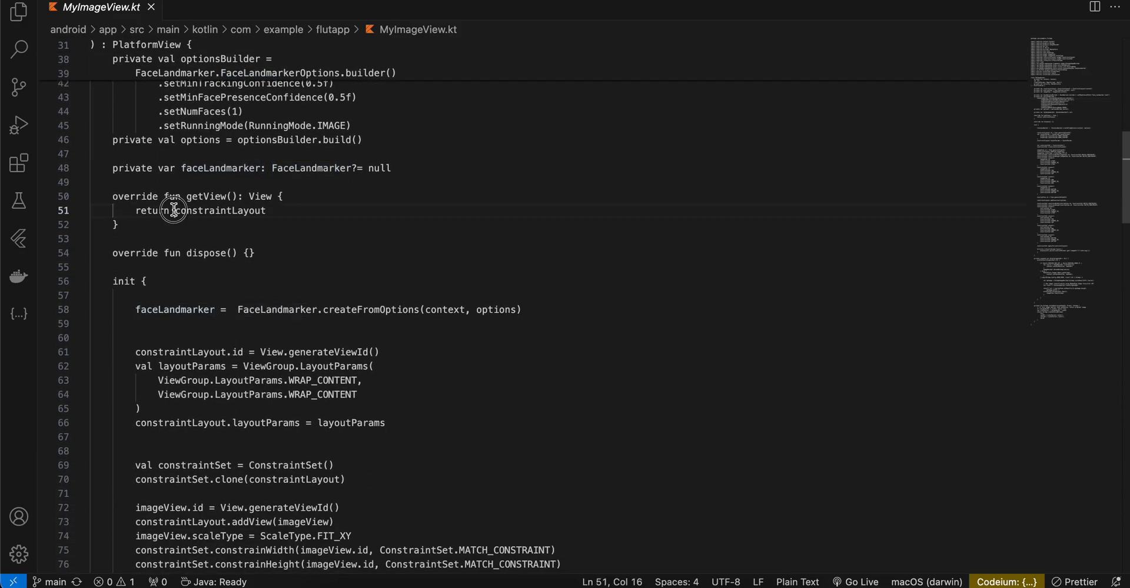
pyautogui.doubleClick(219, 210)
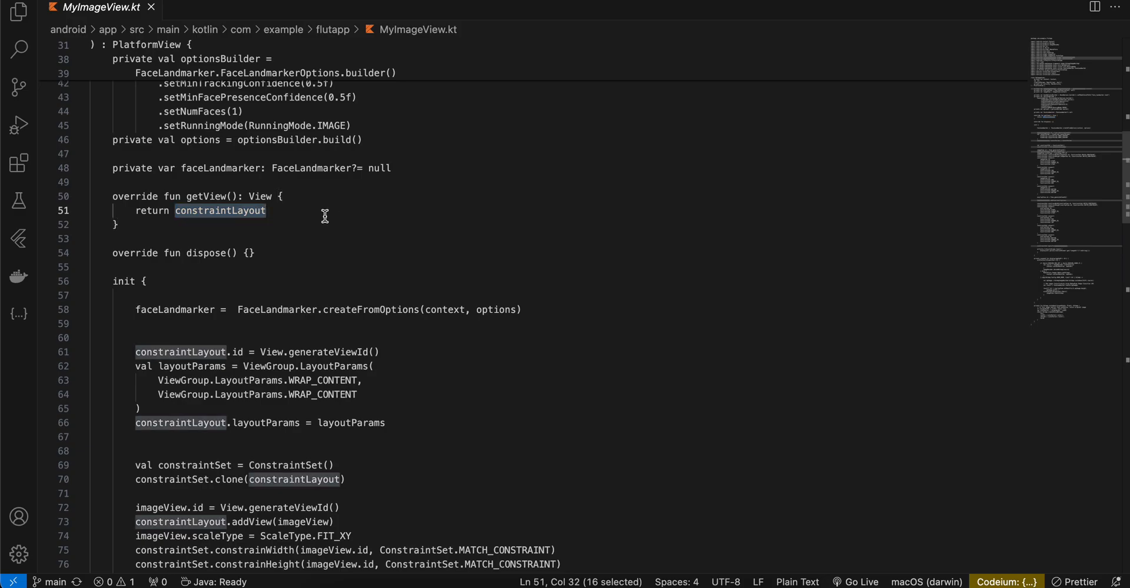
pyautogui.moveTo(229, 358)
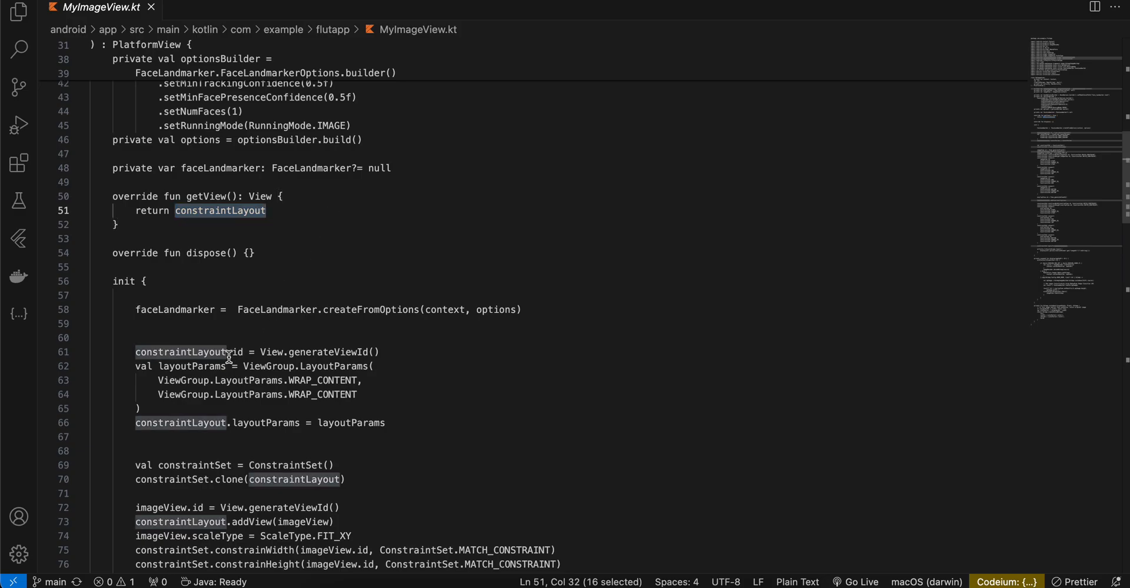
pyautogui.moveTo(255, 353); pyautogui.dragTo(385, 423)
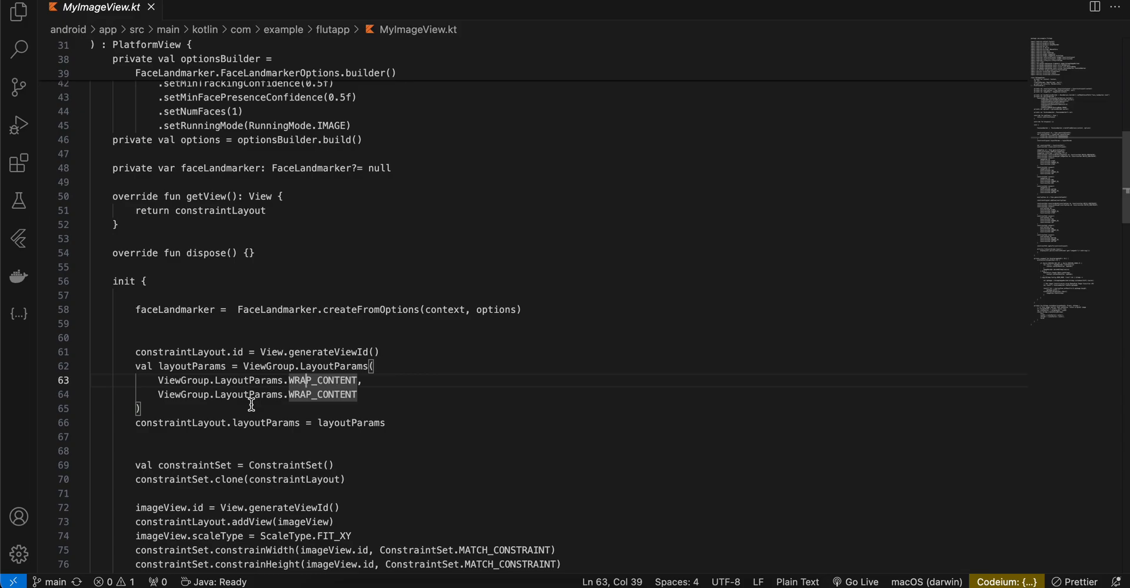
pyautogui.scroll(-3)
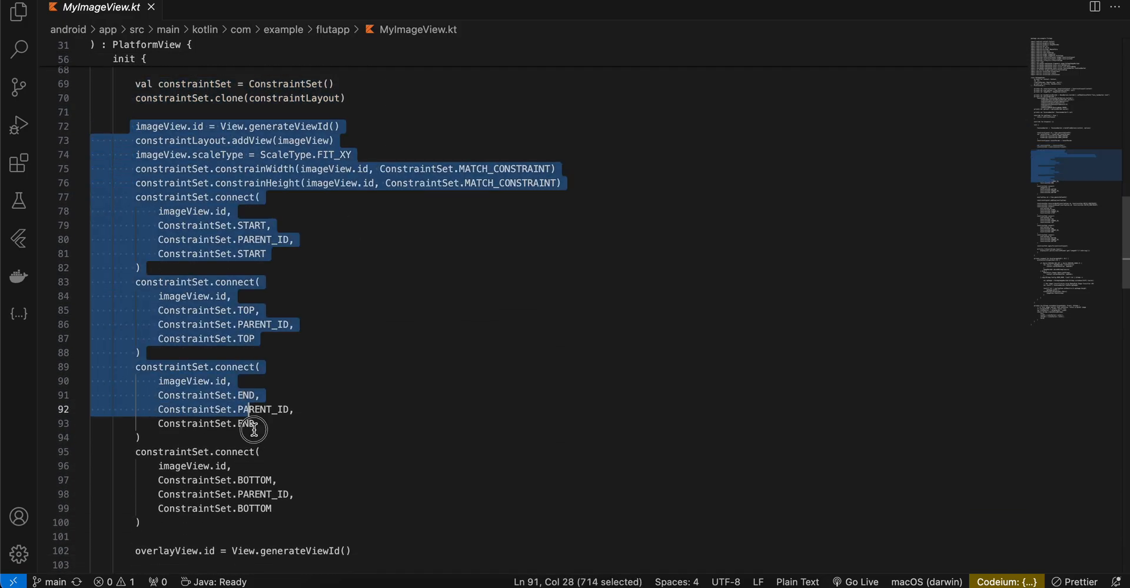
pyautogui.click(215, 522)
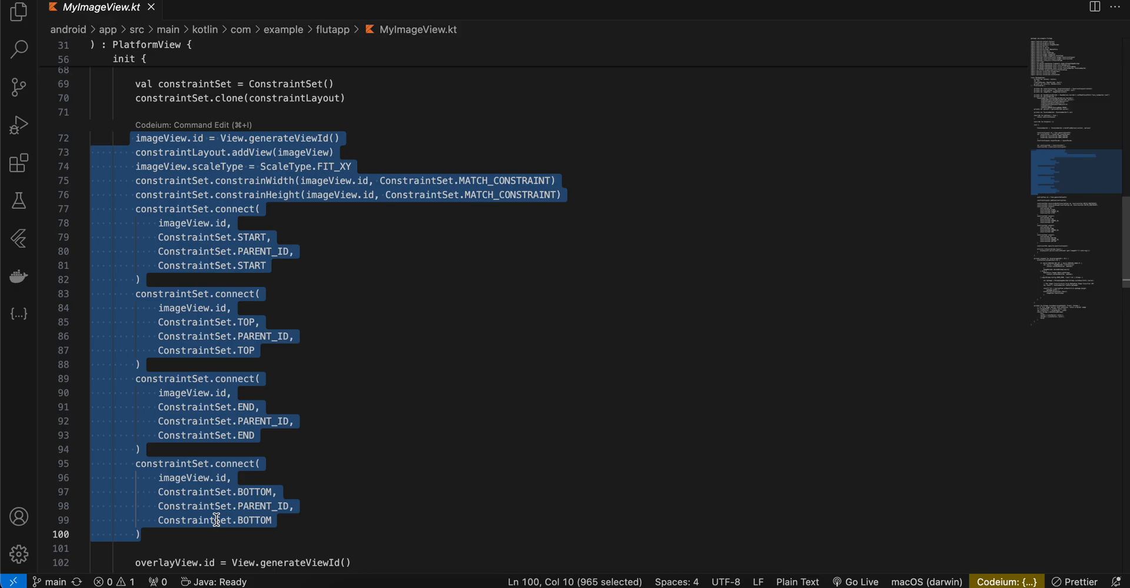
pyautogui.doubleClick(253, 180)
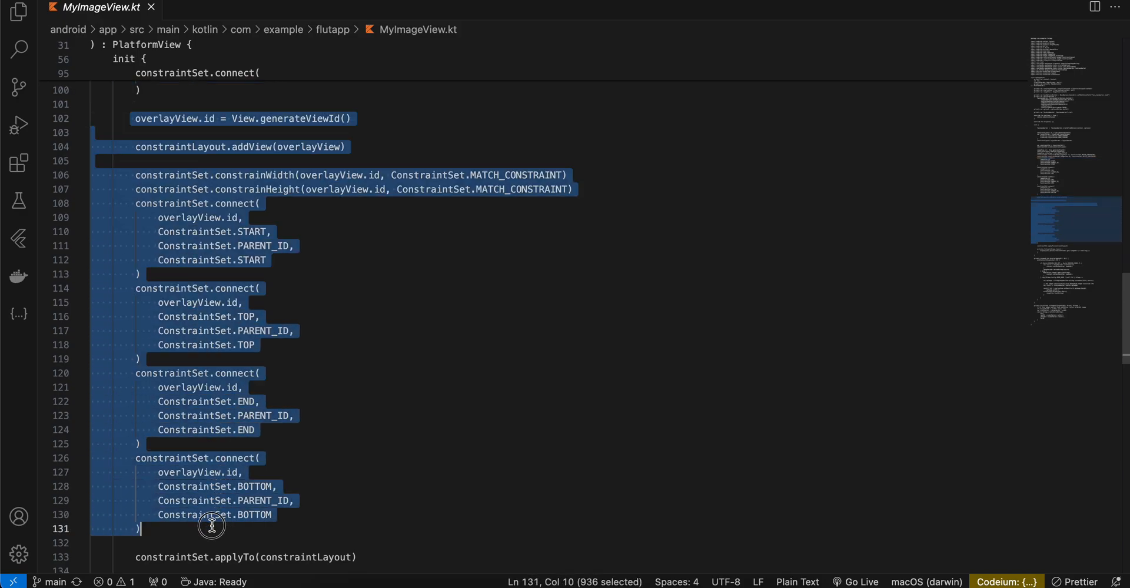
pyautogui.scroll(-3)
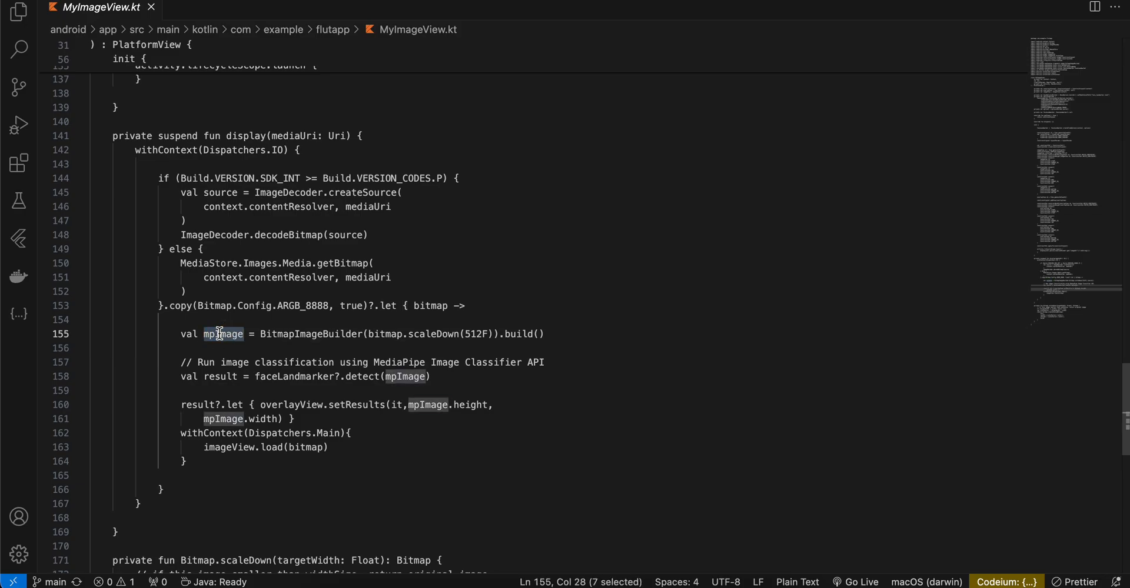
pyautogui.doubleClick(405, 377)
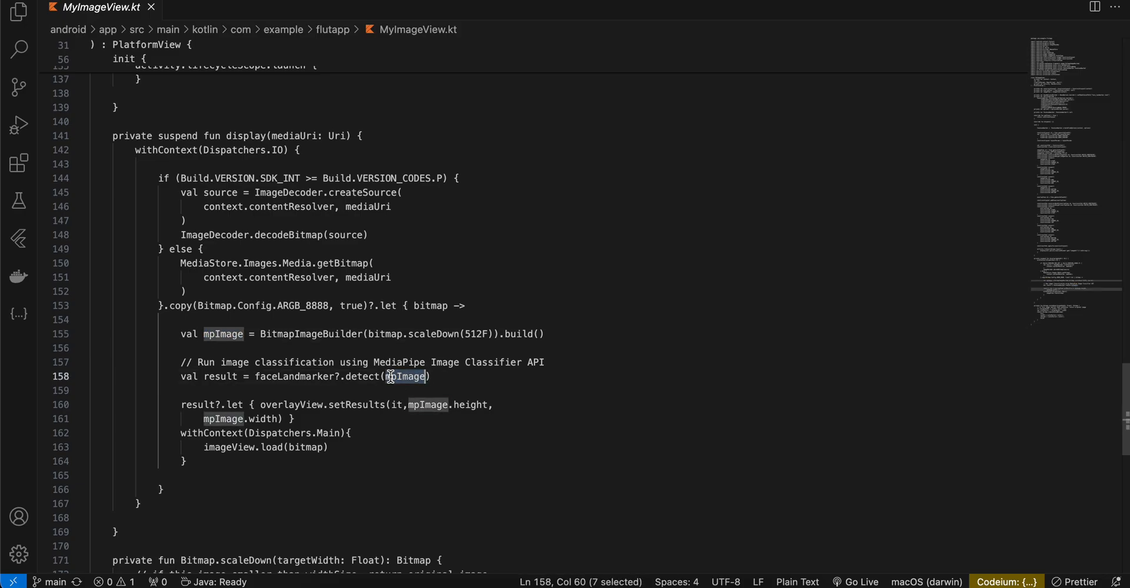
pyautogui.doubleClick(363, 377)
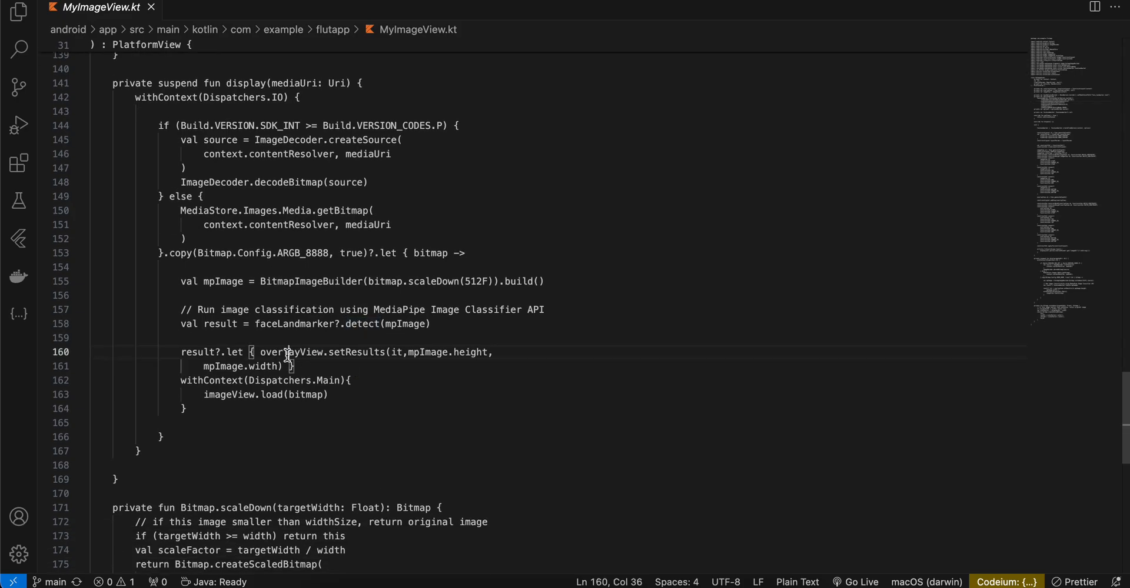
pyautogui.doubleClick(356, 352)
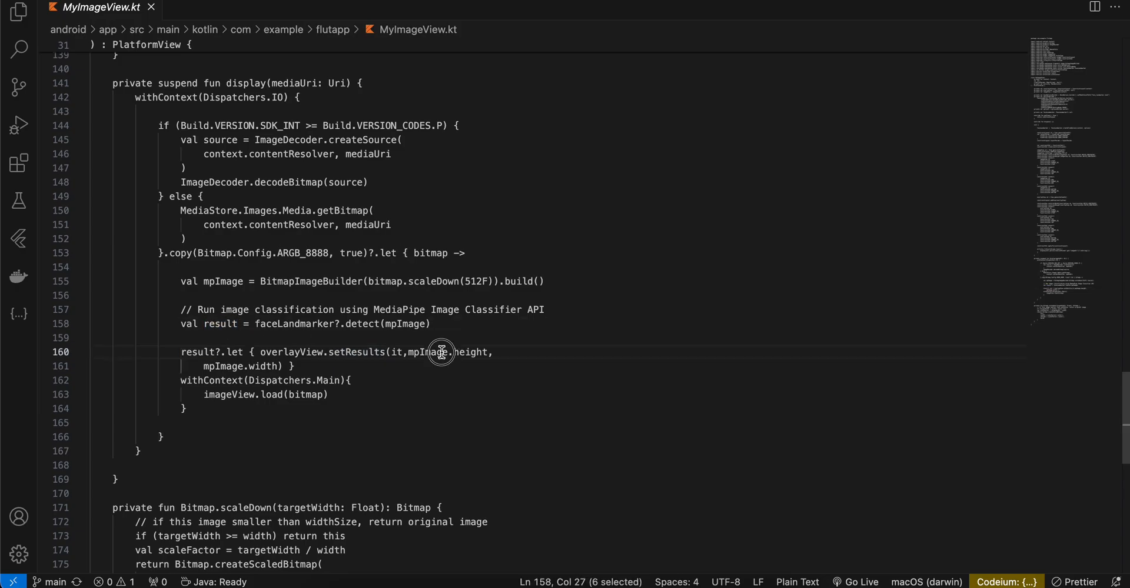
pyautogui.doubleClick(262, 366)
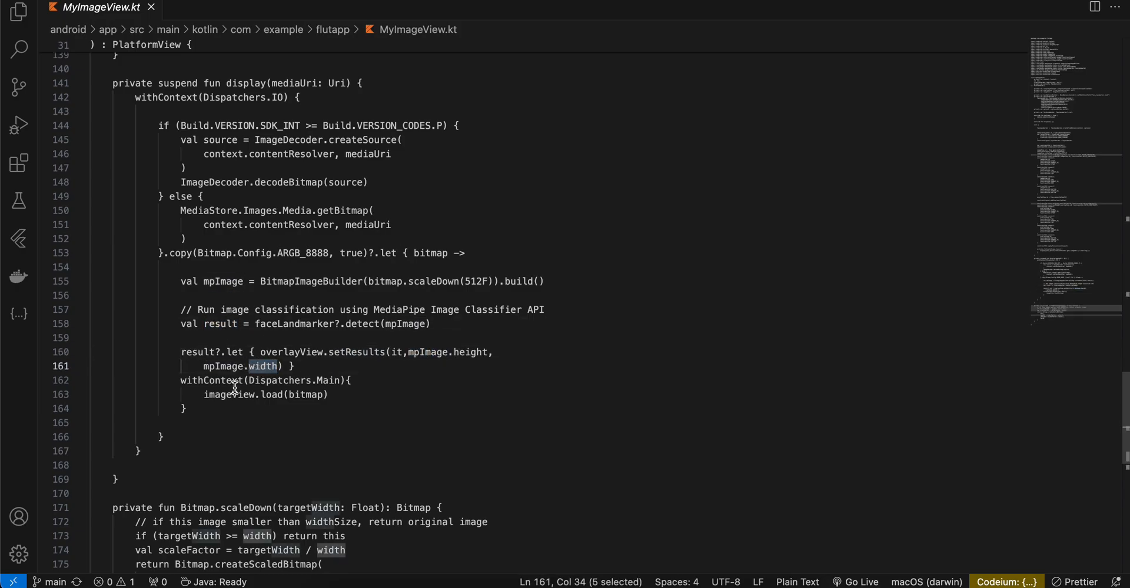
pyautogui.doubleClick(270, 395)
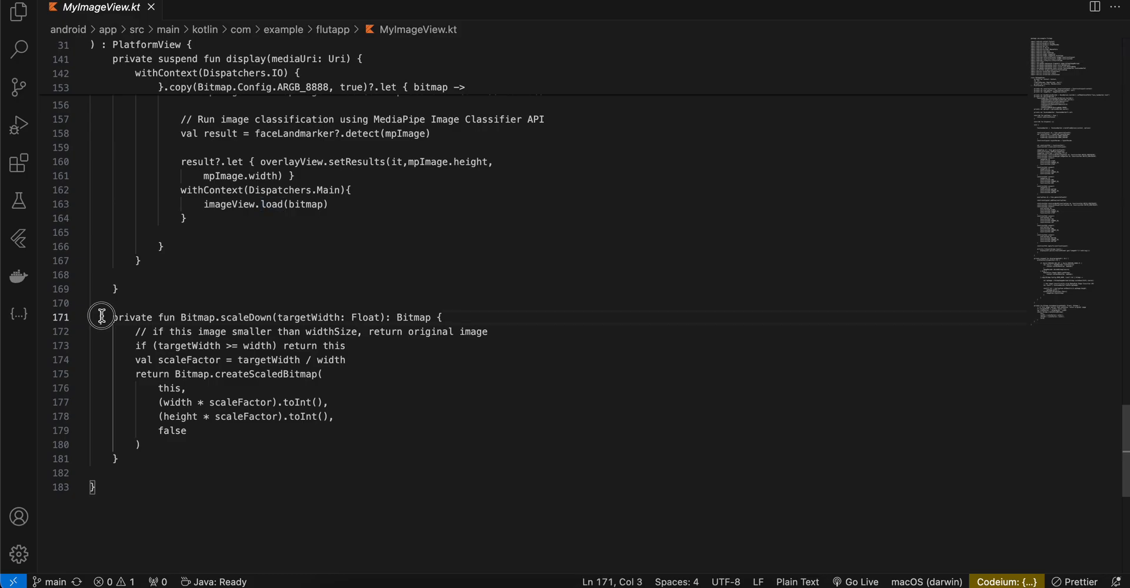
pyautogui.moveTo(111, 317); pyautogui.dragTo(117, 471)
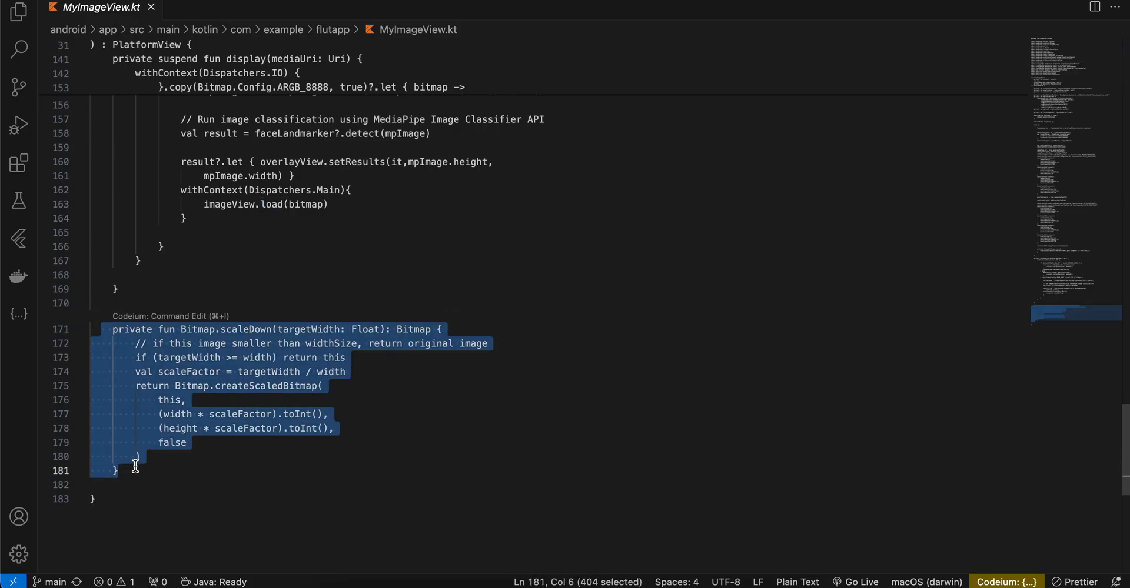
pyautogui.scroll(-3)
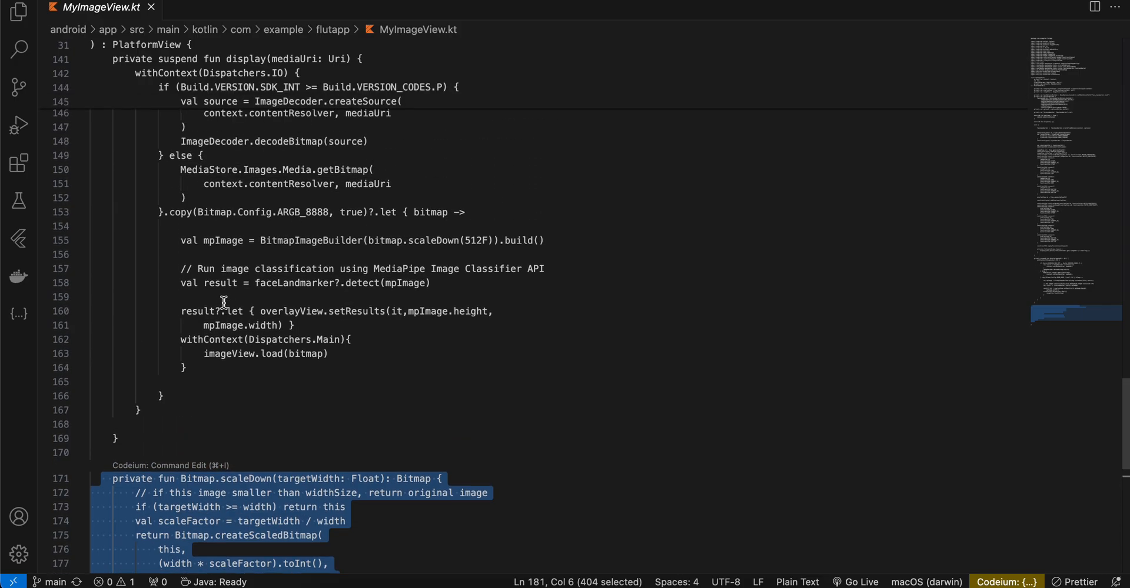